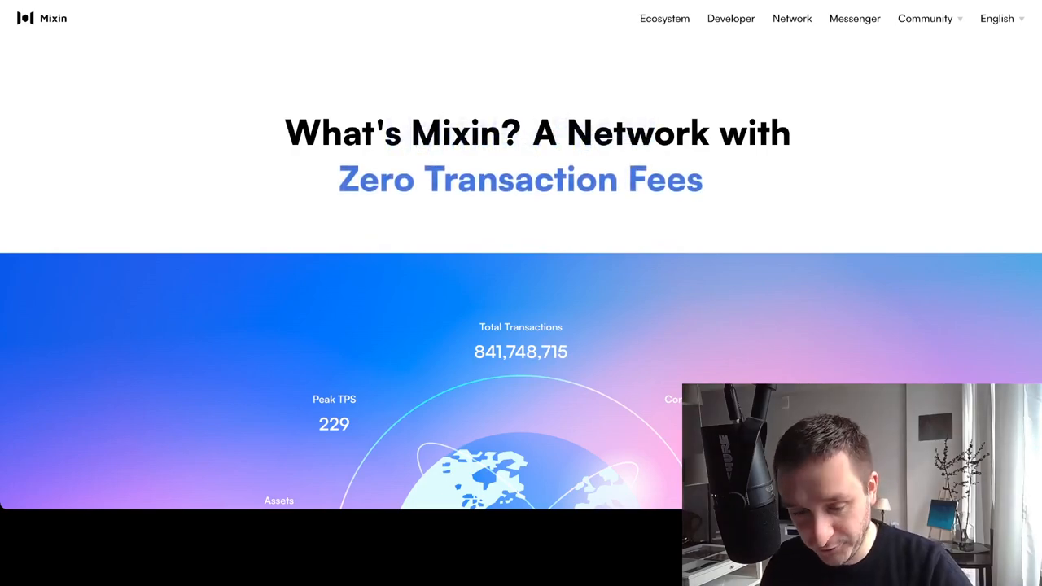
Scroll the DefiLlama chains ranking to locate Mixin at tenth place with $254.88m TVL and 9 protocols.
{"action": "scroll", "scroll_direction": "down", "scroll_amount": 3}
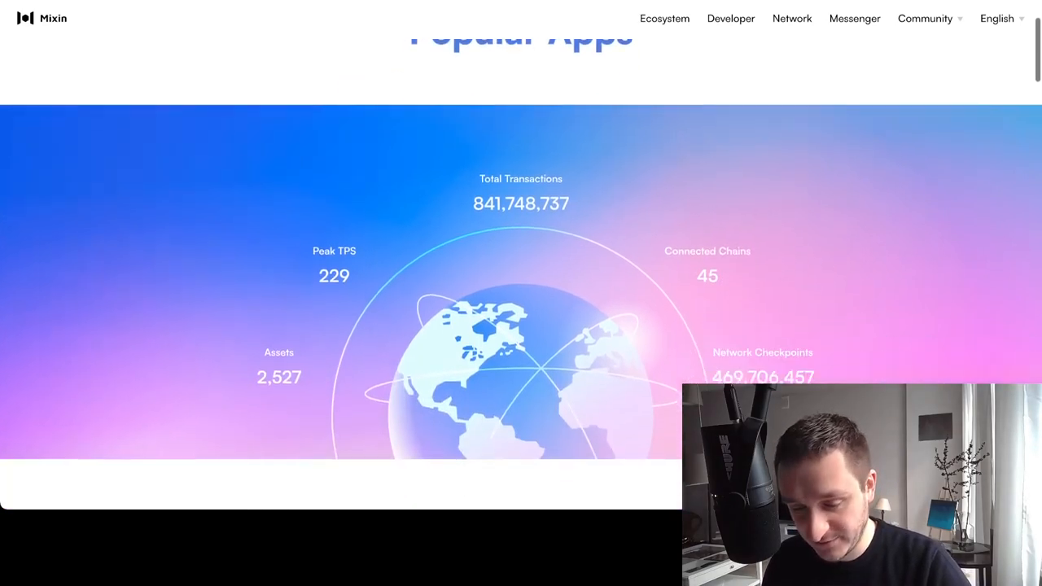
{"action": "scroll", "scroll_direction": "down", "scroll_amount": 3}
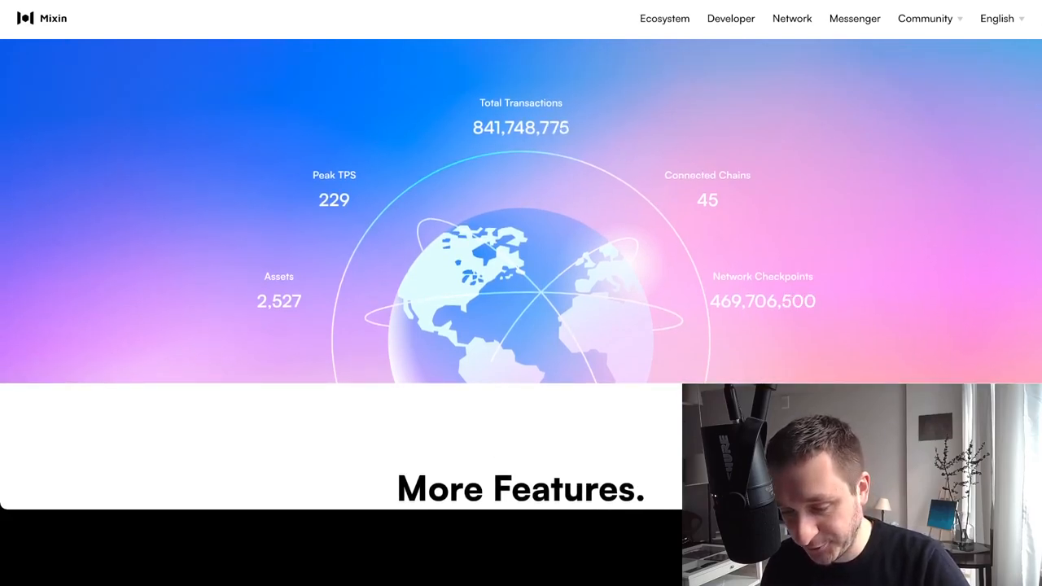
{"action": "scroll", "scroll_direction": "down", "scroll_amount": 3}
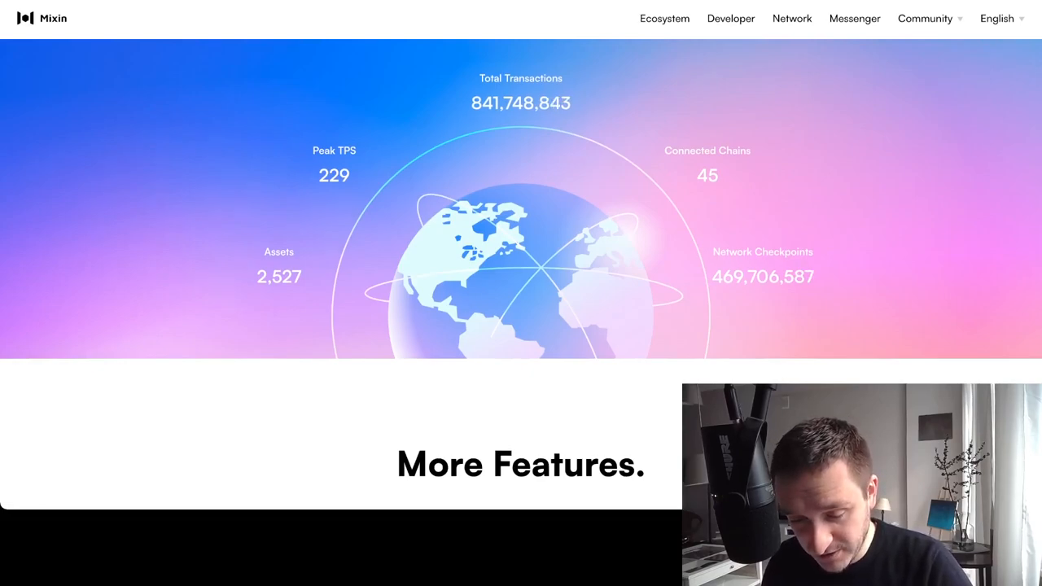
{"action": "scroll", "scroll_direction": "up", "scroll_amount": 3}
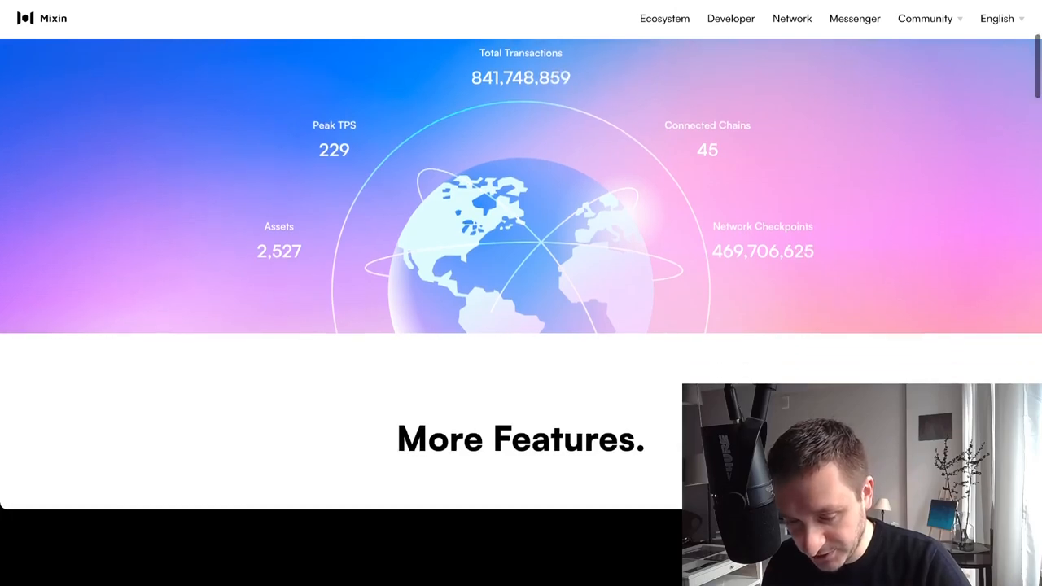
{"action": "scroll", "scroll_direction": "down", "scroll_amount": 3}
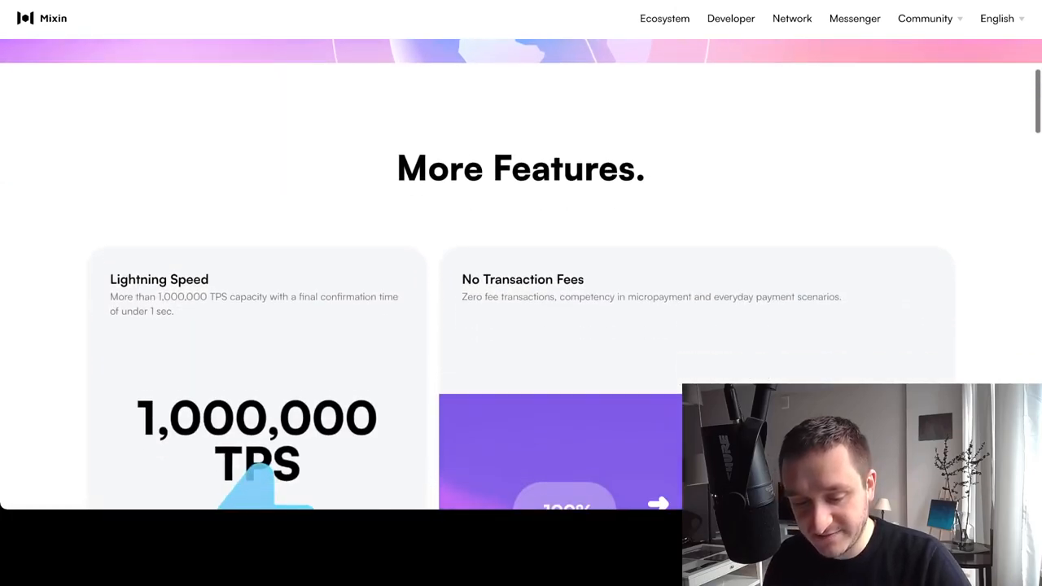
{"action": "scroll", "scroll_direction": "down", "scroll_amount": 3}
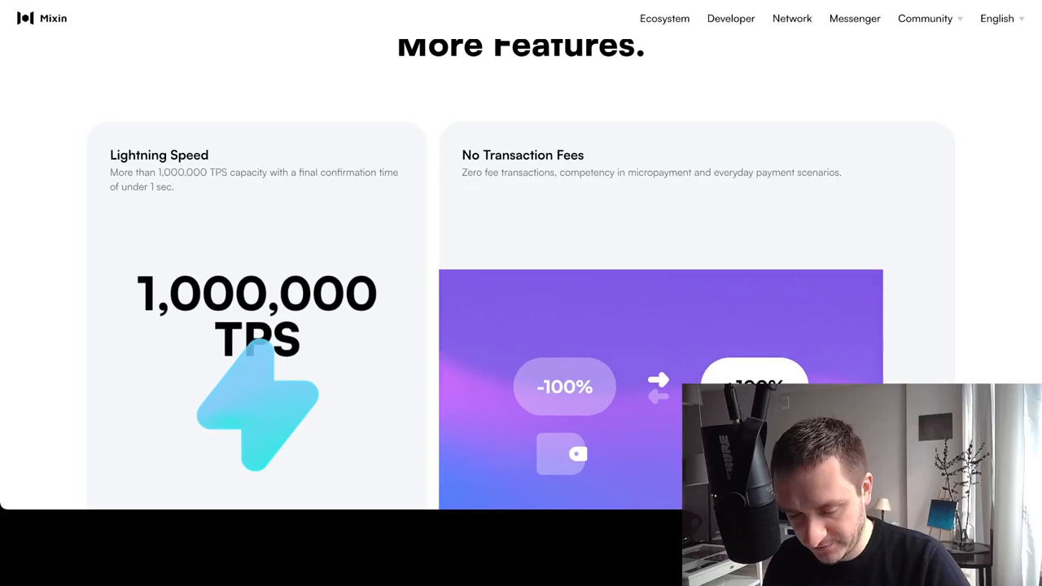
{"action": "scroll", "scroll_direction": "down", "scroll_amount": 3}
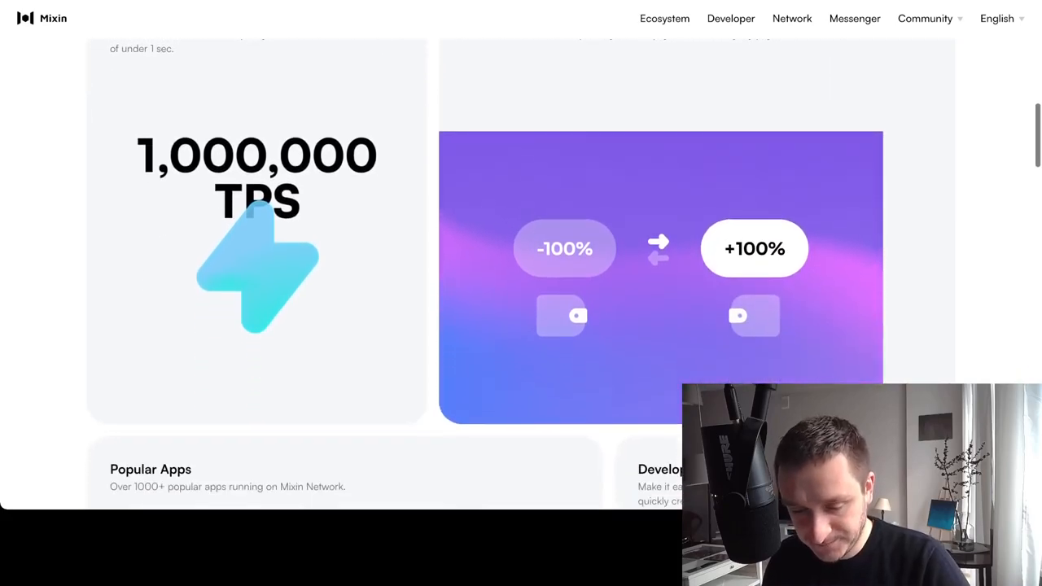
{"action": "scroll", "scroll_direction": "up", "scroll_amount": 3}
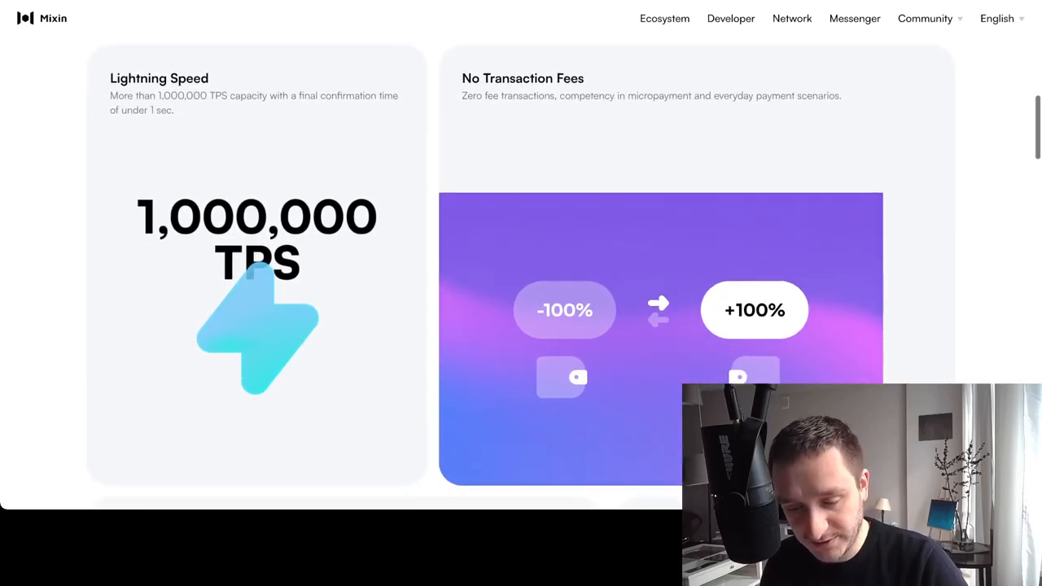
{"action": "scroll", "scroll_direction": "down", "scroll_amount": 3}
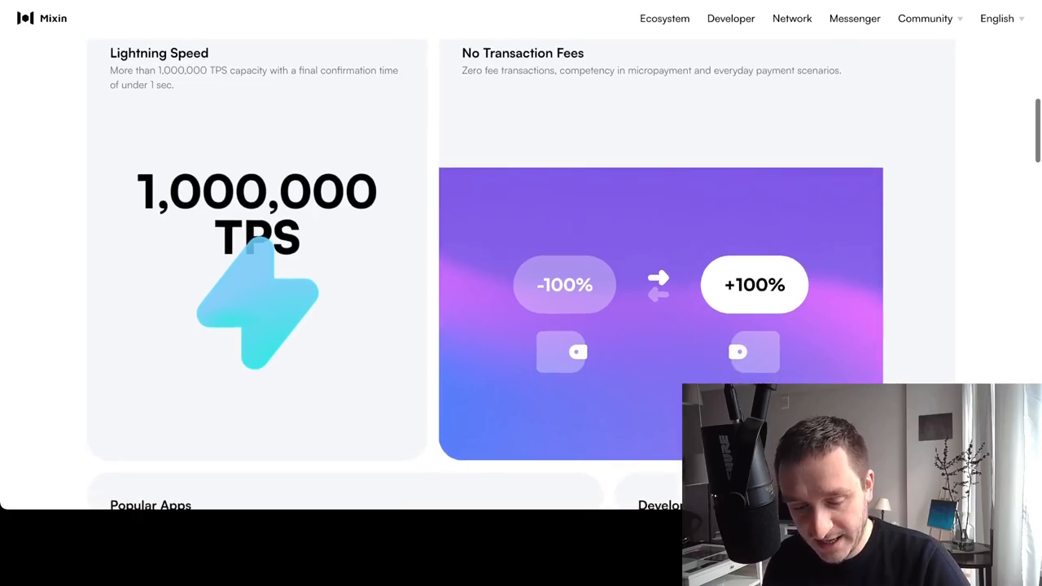
{"action": "scroll", "scroll_direction": "down", "scroll_amount": 3}
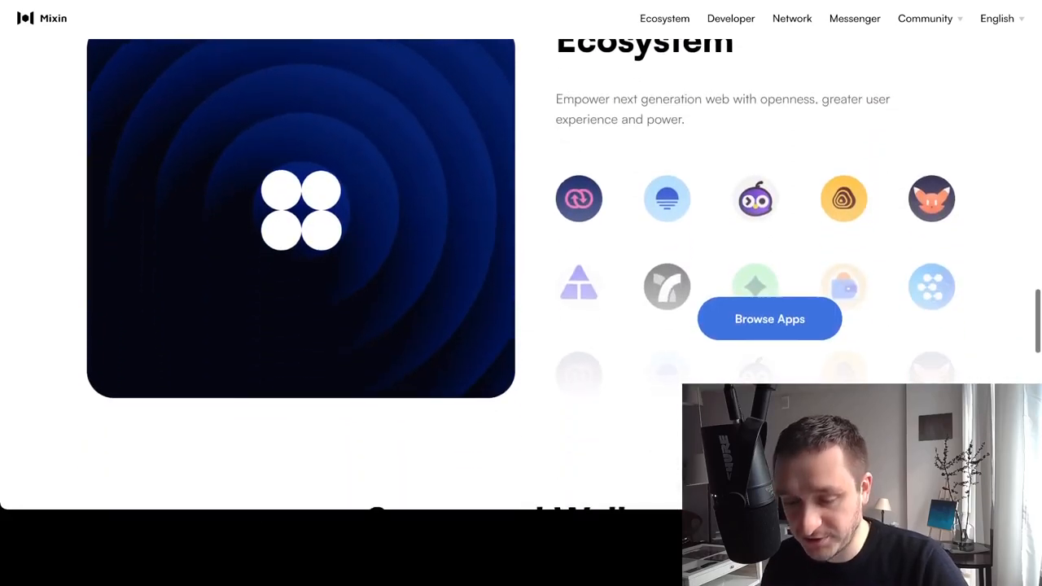
{"action": "scroll", "scroll_direction": "down", "scroll_amount": 3}
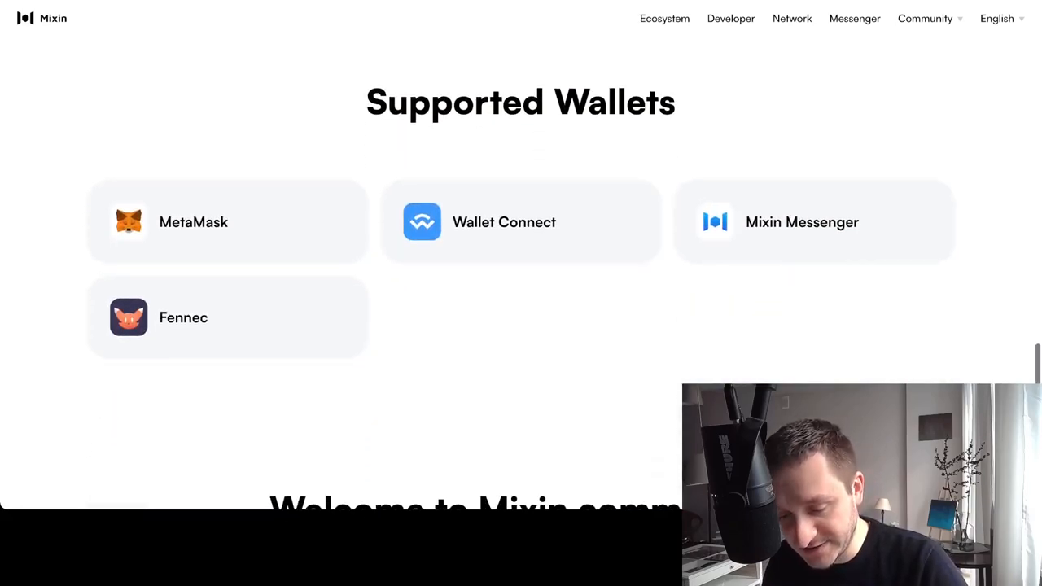
{"action": "scroll", "scroll_direction": "down", "scroll_amount": 3}
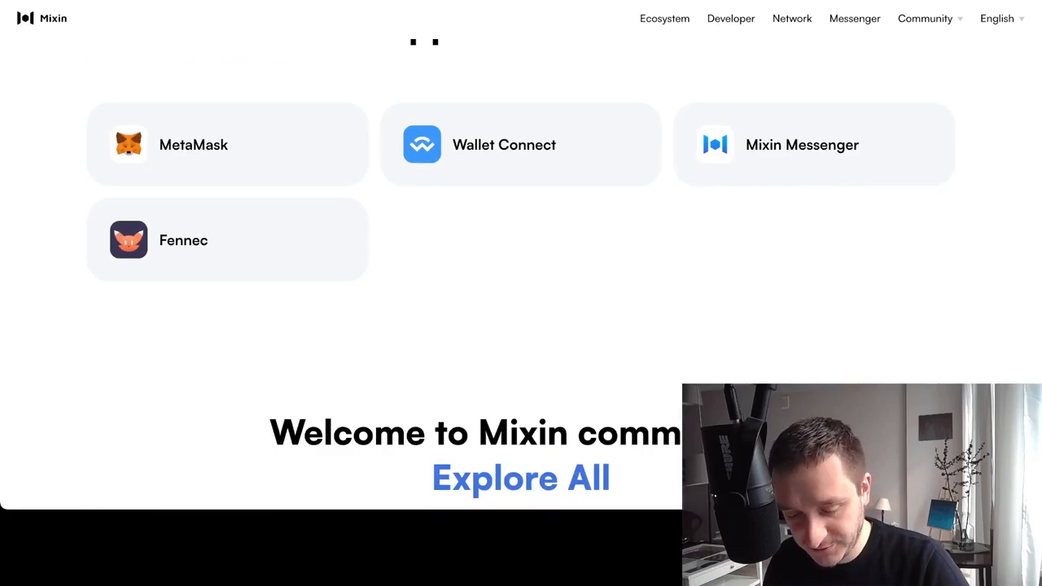
{"action": "scroll", "scroll_direction": "down", "scroll_amount": 3}
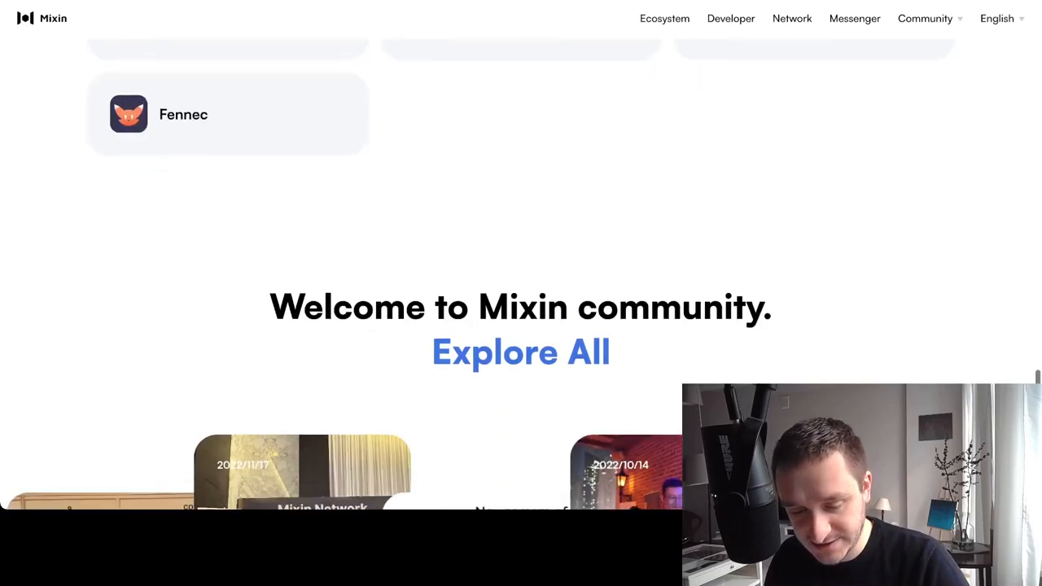
{"action": "scroll", "scroll_direction": "down", "scroll_amount": 3}
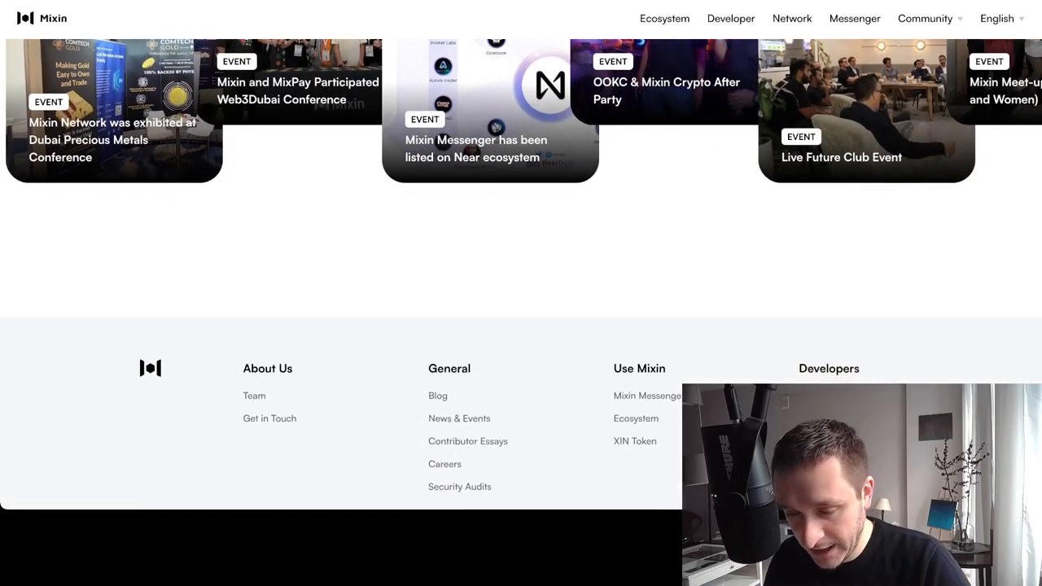
{"action": "scroll", "scroll_direction": "up", "scroll_amount": 3}
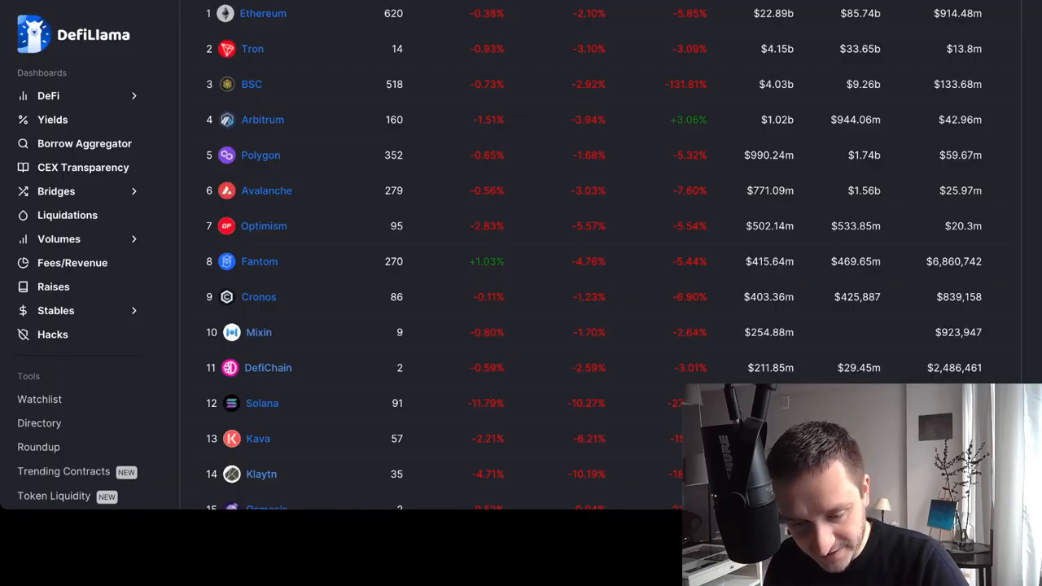
{"action": "scroll", "scroll_direction": "up", "scroll_amount": 3}
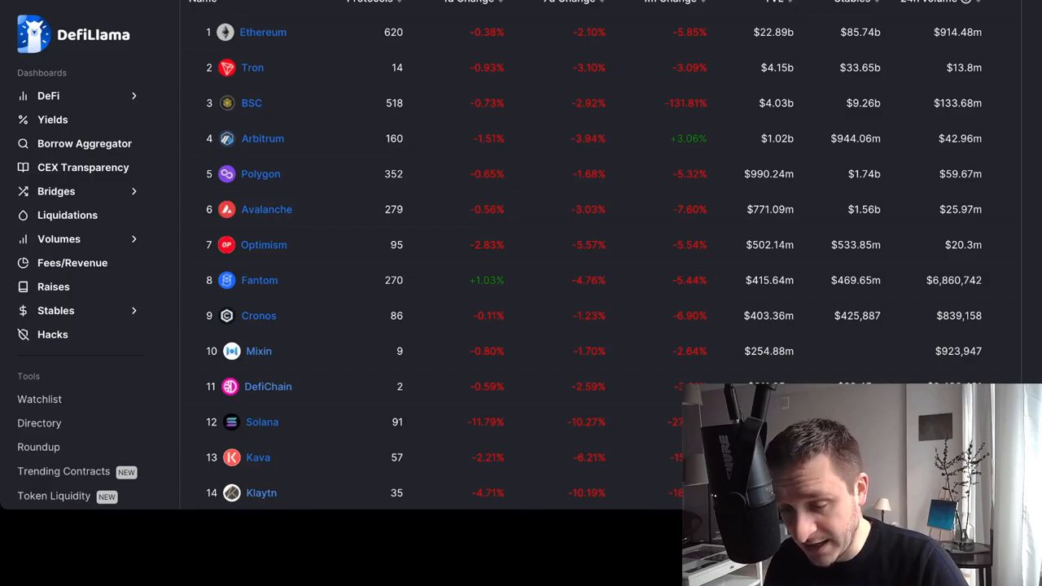
{"action": "scroll", "scroll_direction": "up", "scroll_amount": 3}
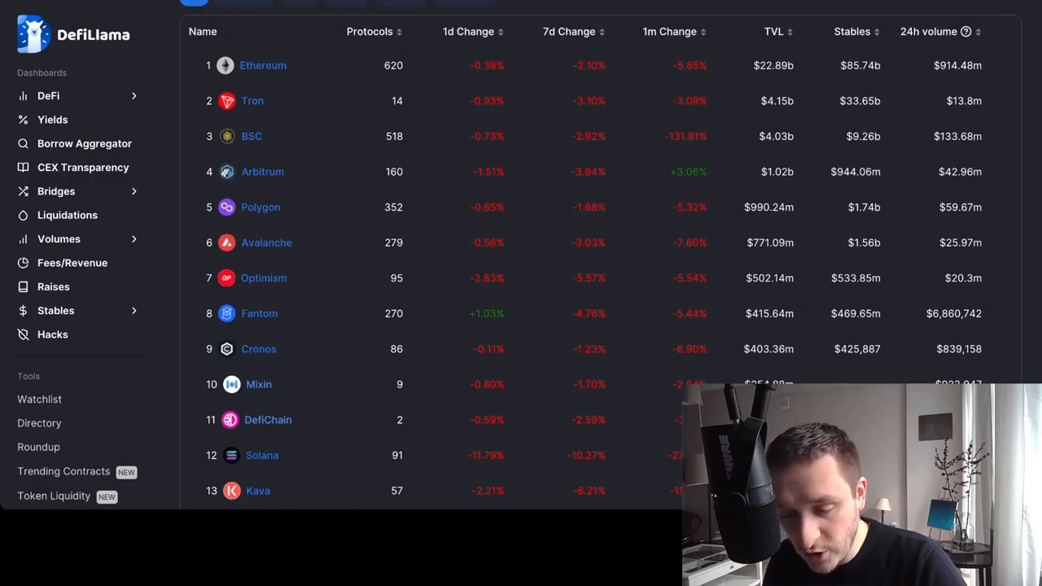
Open Mixin's chain page and review its $254.88m TVL chart and Bwatch-led protocol rankings.
{"action": "left_click", "coordinate": [259, 385]}
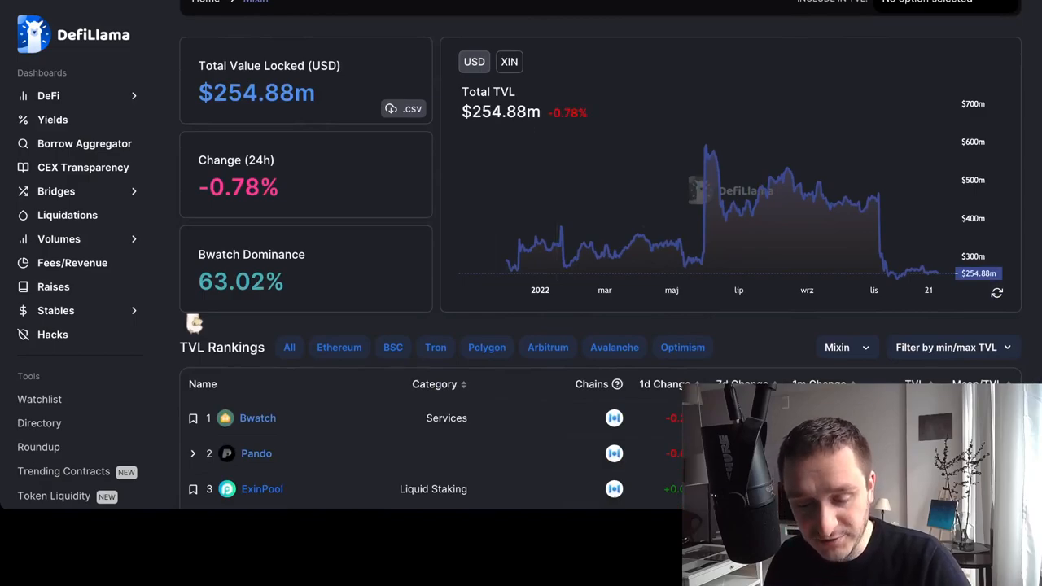
{"action": "scroll", "scroll_direction": "down", "scroll_amount": 3}
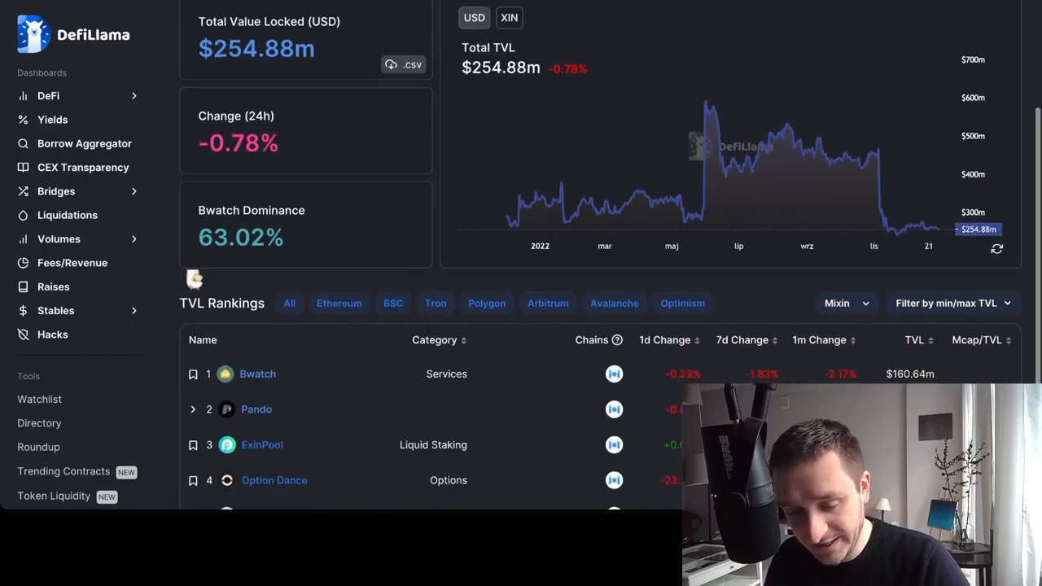
{"action": "scroll", "scroll_direction": "down", "scroll_amount": 3}
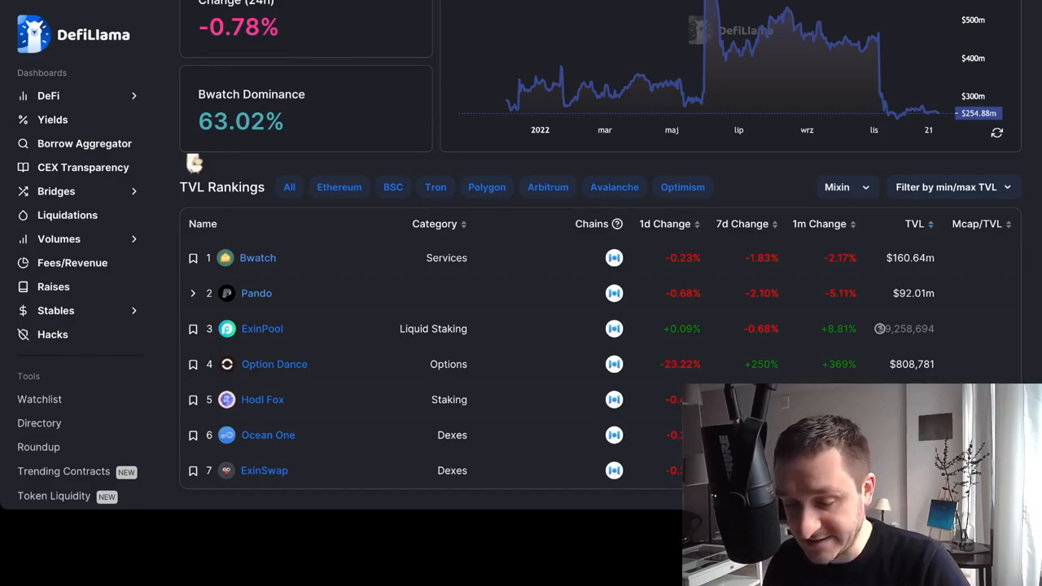
{"action": "scroll", "scroll_direction": "down", "scroll_amount": 3}
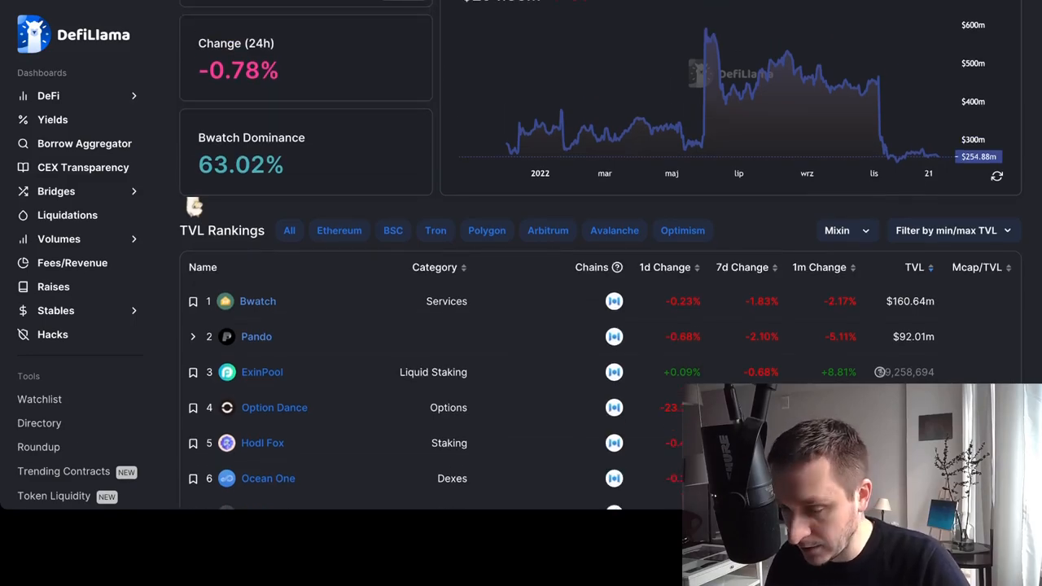
{"action": "scroll", "scroll_direction": "up", "scroll_amount": 3}
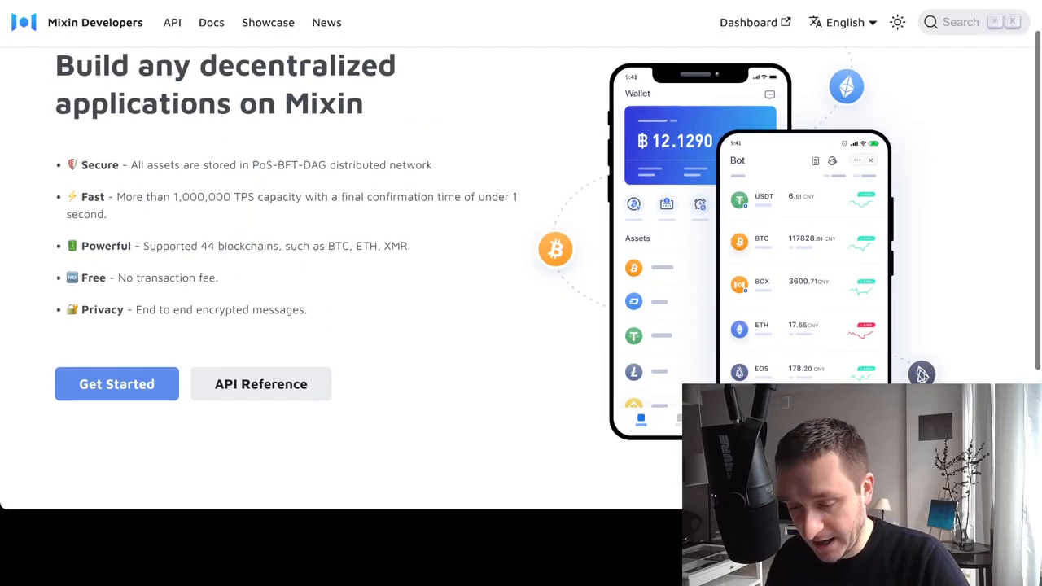
Scroll the Mixin Developers homepage down to its footer and return to the developer home tab.
{"action": "scroll", "scroll_direction": "up", "scroll_amount": 3}
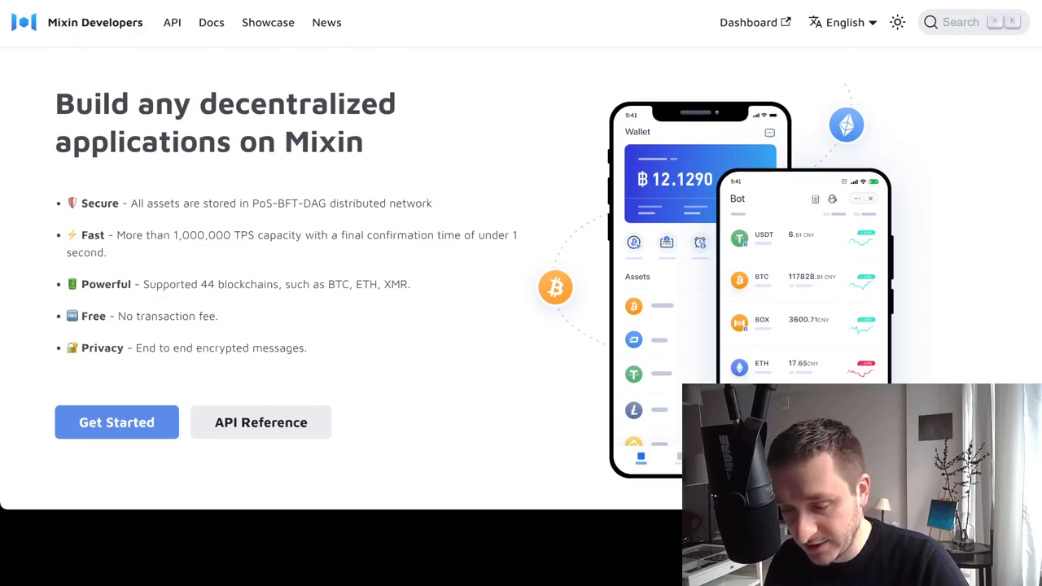
{"action": "scroll", "scroll_direction": "down", "scroll_amount": 3}
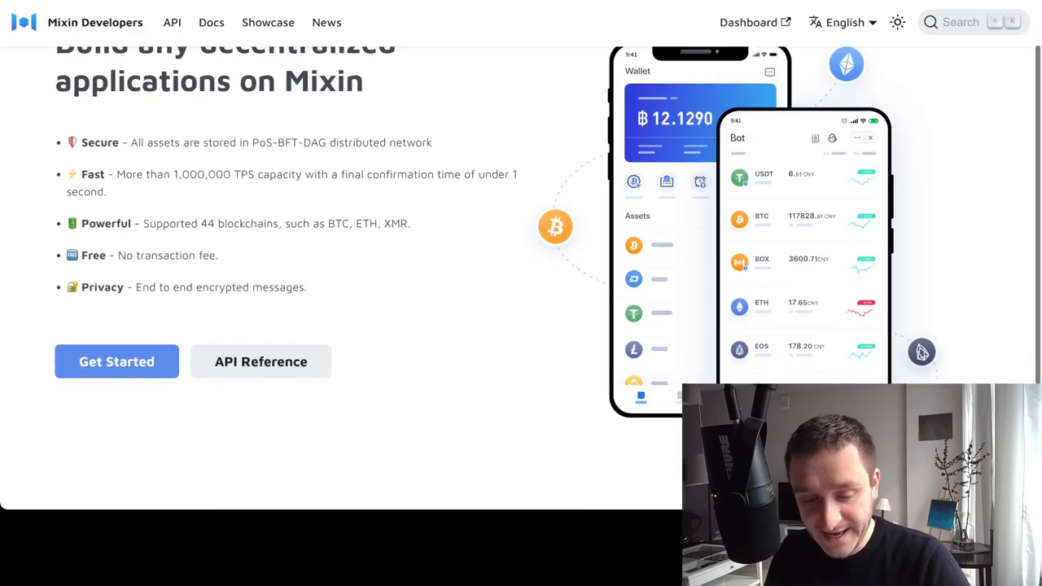
{"action": "scroll", "scroll_direction": "up", "scroll_amount": 3}
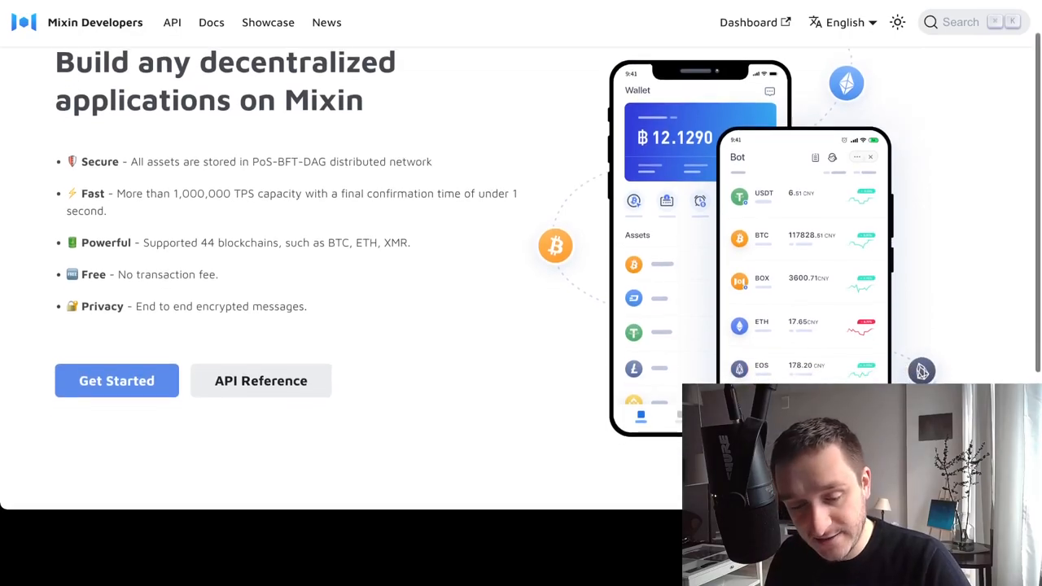
{"action": "scroll", "scroll_direction": "up", "scroll_amount": 3}
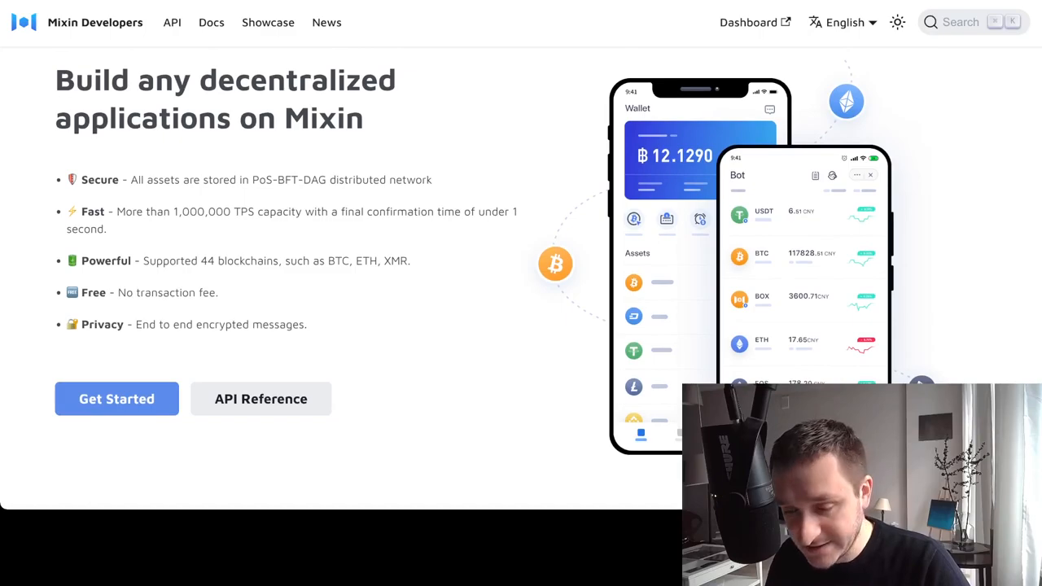
{"action": "scroll", "scroll_direction": "down", "scroll_amount": 3}
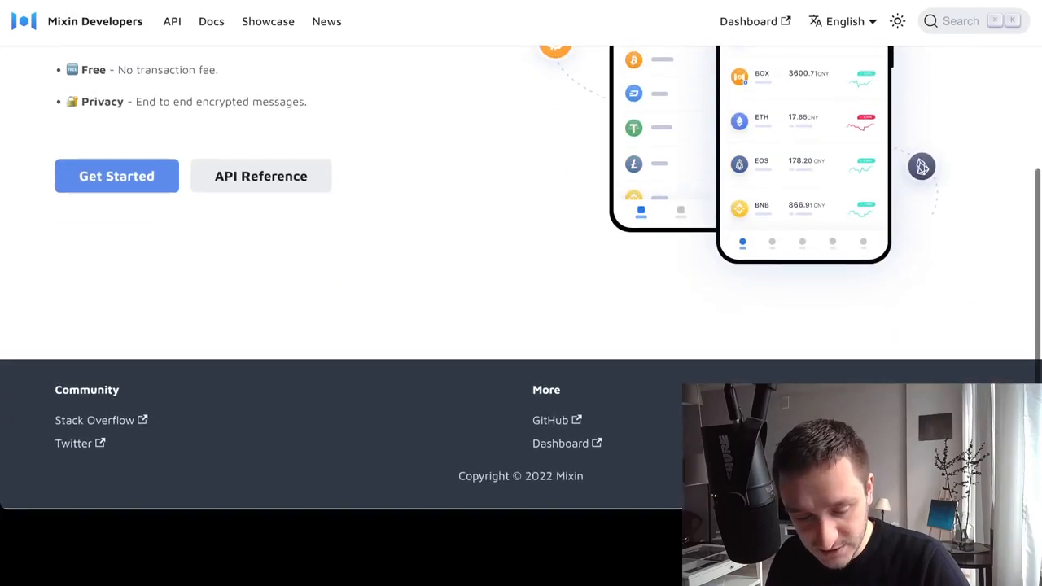
{"action": "scroll", "scroll_direction": "up", "scroll_amount": 3}
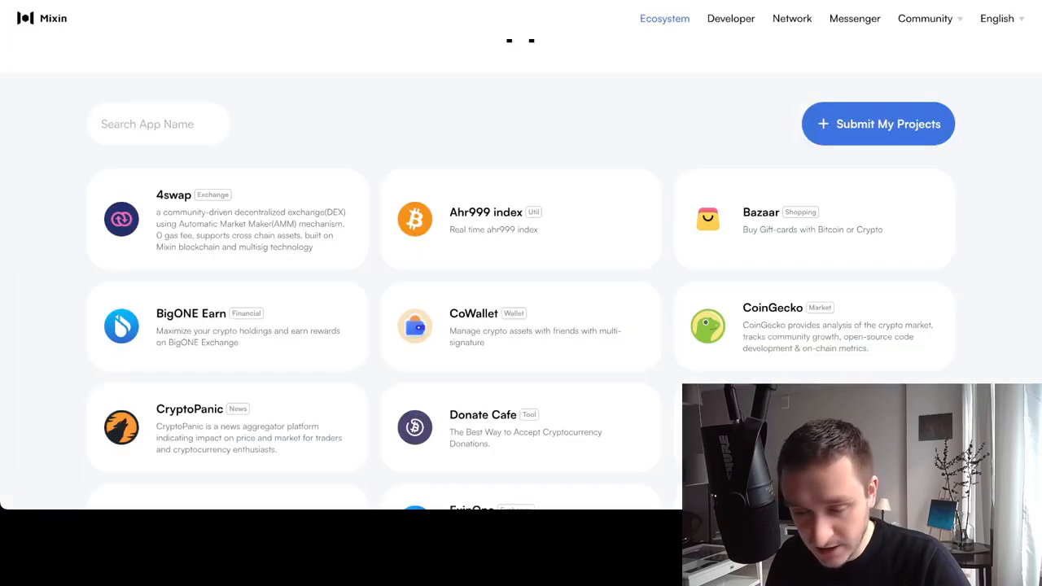
{"action": "left_click", "coordinate": [730, 18]}
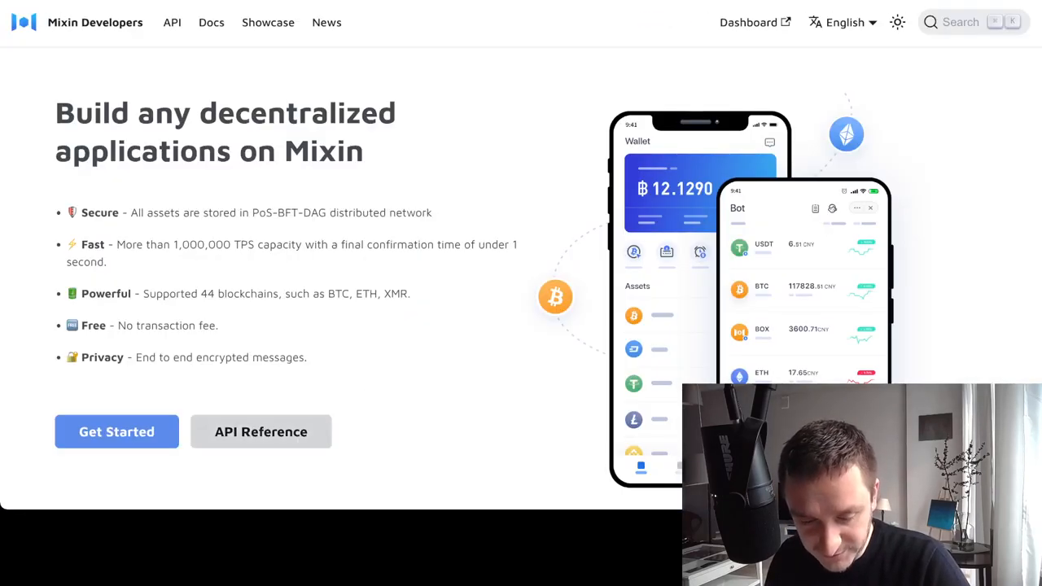
Open the Mixin API overview documentation and read through its introduction.
{"action": "left_click", "coordinate": [173, 23]}
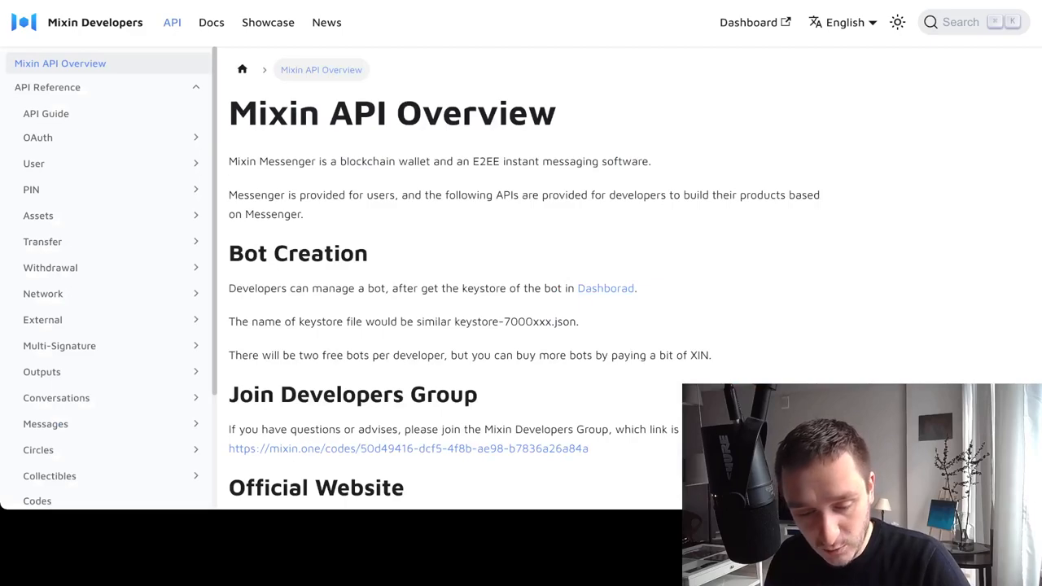
{"action": "scroll", "scroll_direction": "down", "scroll_amount": 3}
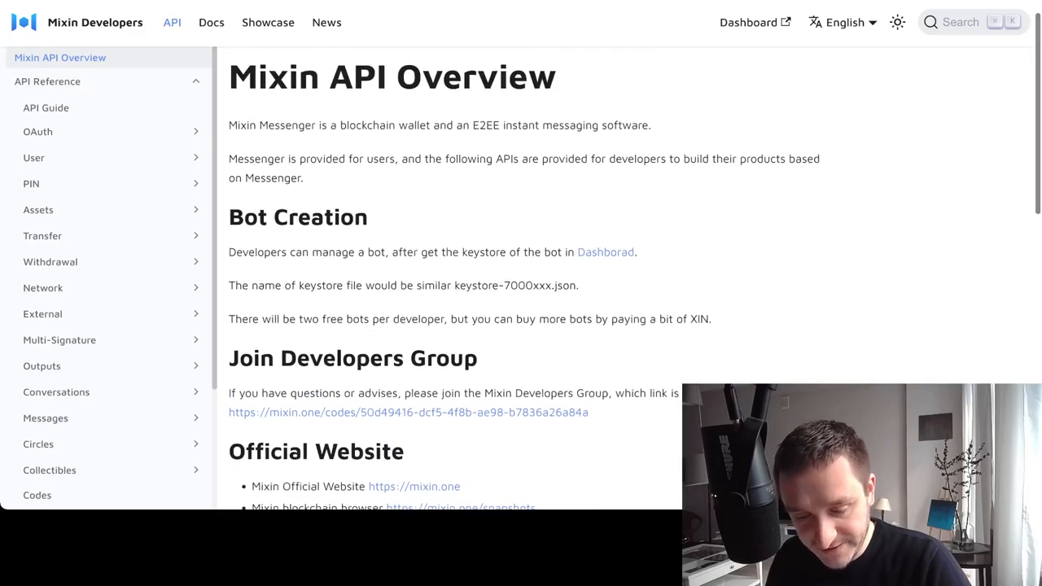
{"action": "triple_click", "coordinate": [439, 124]}
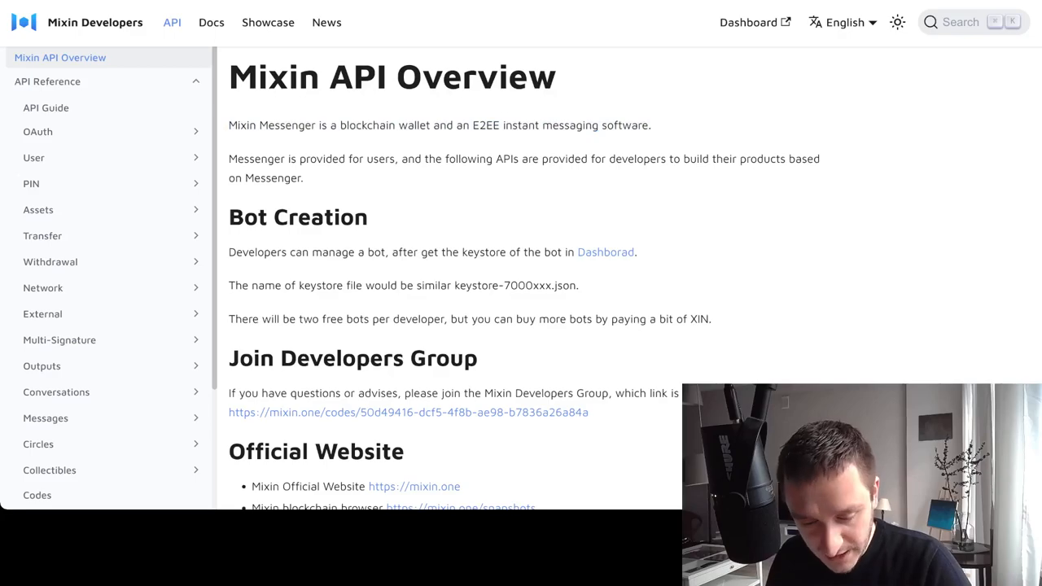
{"action": "scroll", "scroll_direction": "up", "scroll_amount": 3}
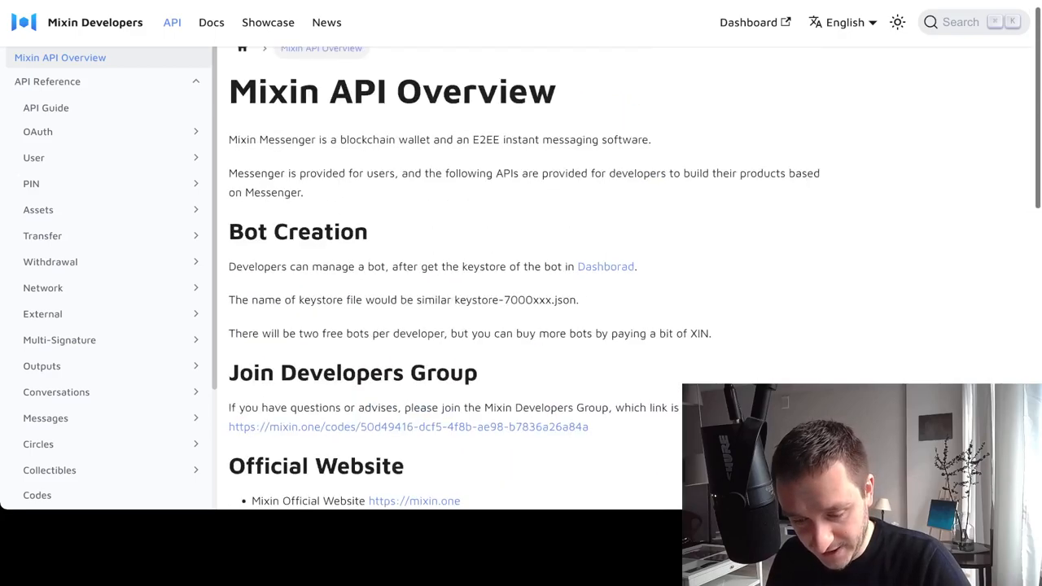
{"action": "scroll", "scroll_direction": "down", "scroll_amount": 3}
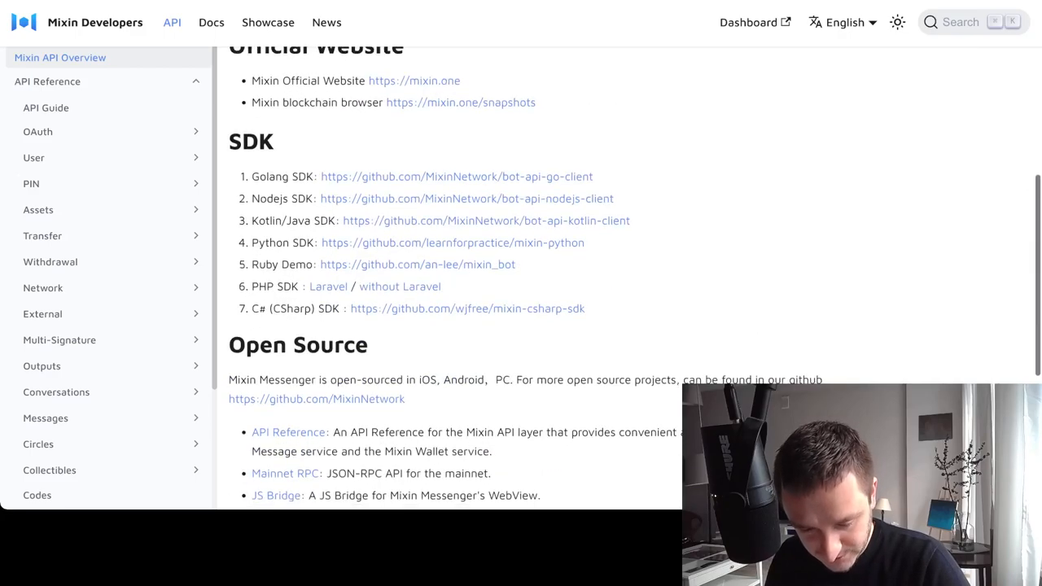
{"action": "scroll", "scroll_direction": "up", "scroll_amount": 3}
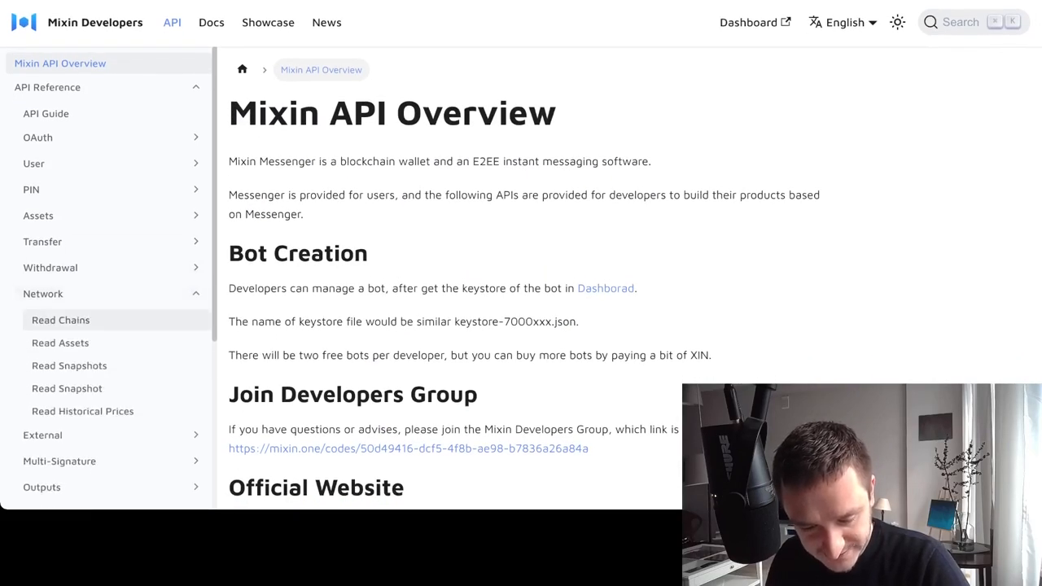
Browse the Network endpoints: Read Chains, Read Assets and Read Snapshots (GET /network/snapshots).
{"action": "left_click", "coordinate": [60, 319]}
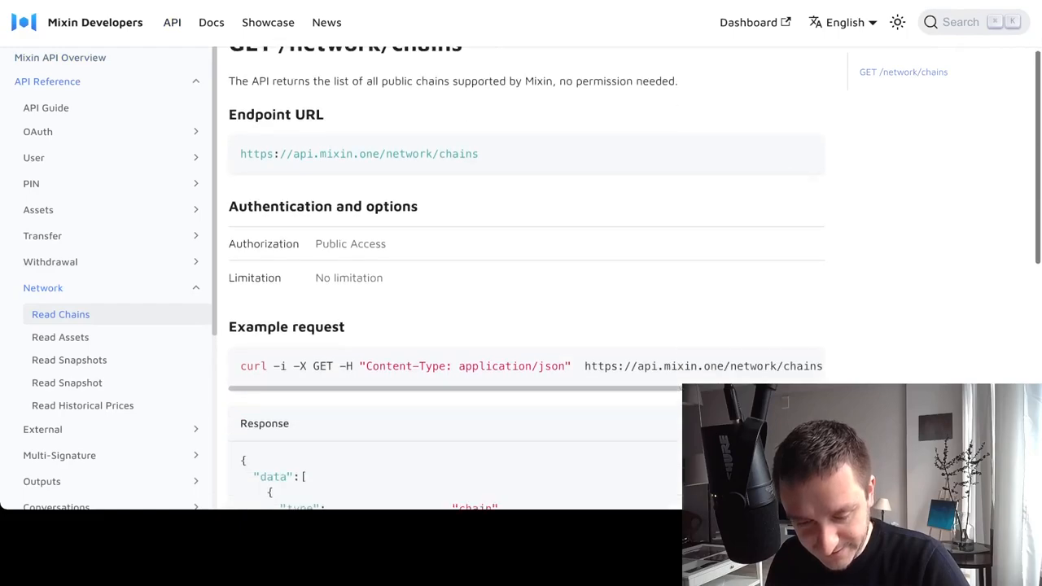
{"action": "scroll", "scroll_direction": "down", "scroll_amount": 3}
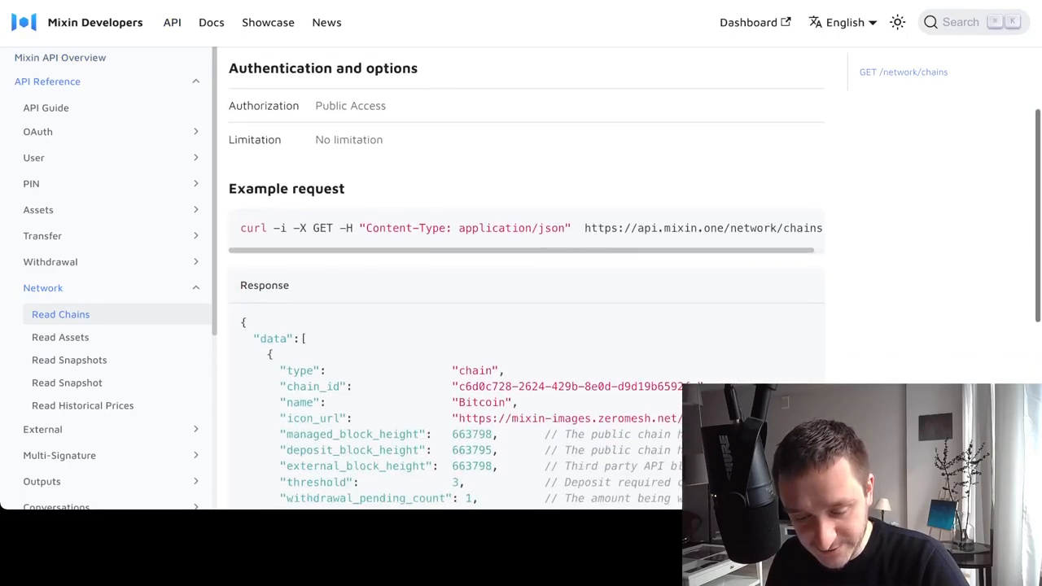
{"action": "scroll", "scroll_direction": "up", "scroll_amount": 3}
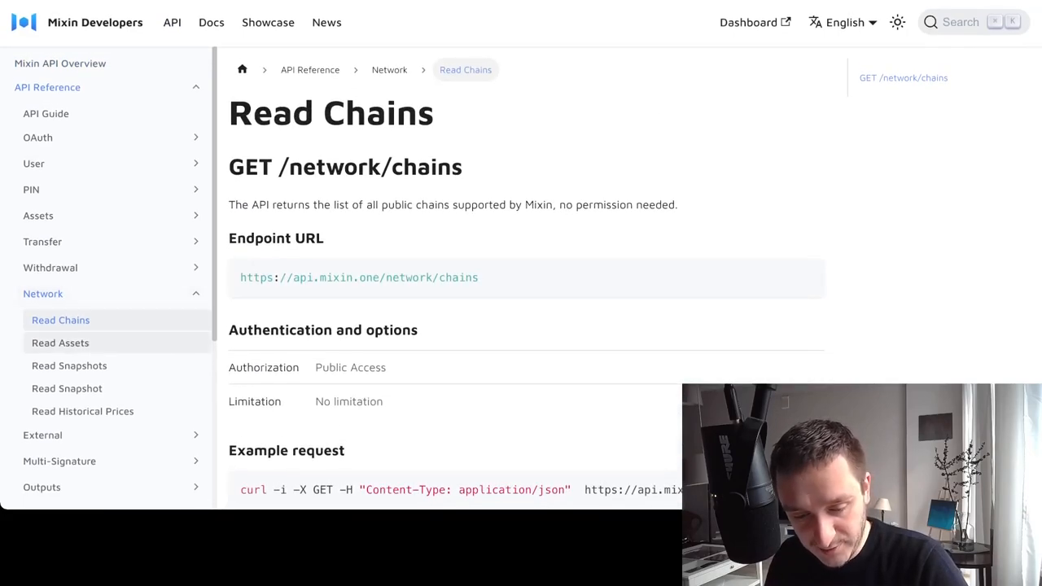
{"action": "left_click", "coordinate": [61, 342]}
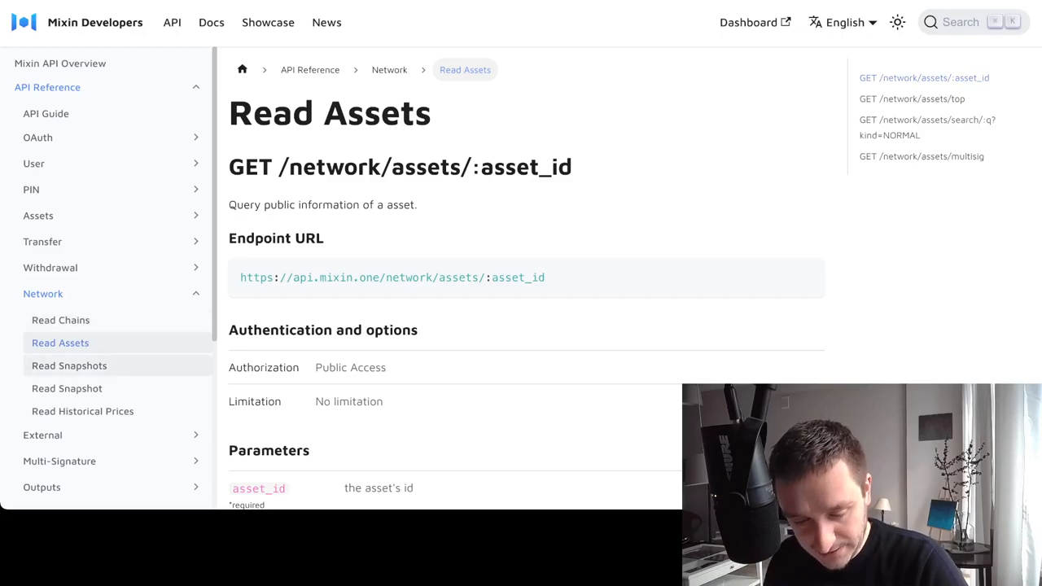
{"action": "left_click", "coordinate": [69, 364]}
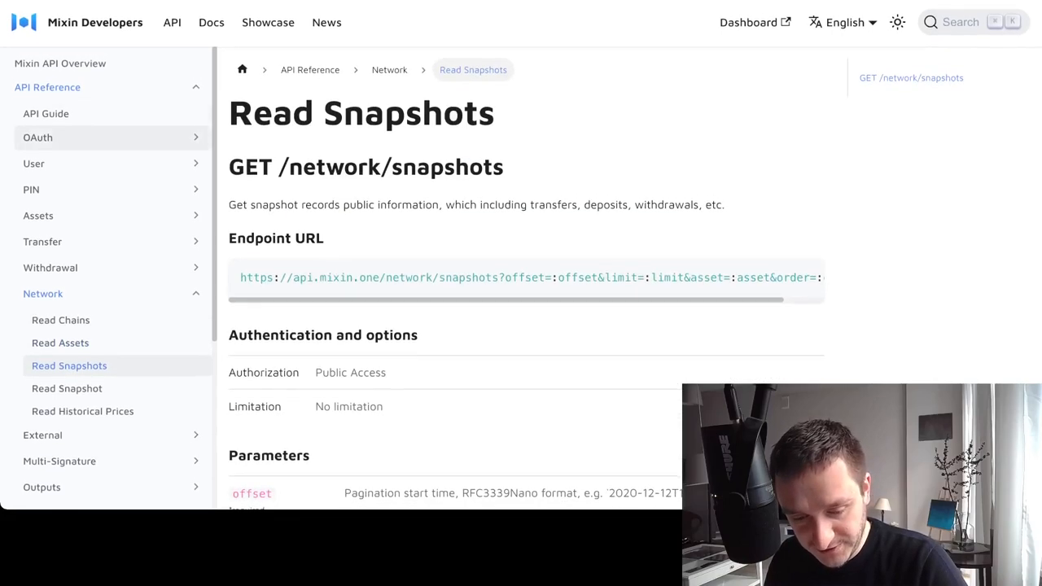
{"action": "left_click", "coordinate": [46, 114]}
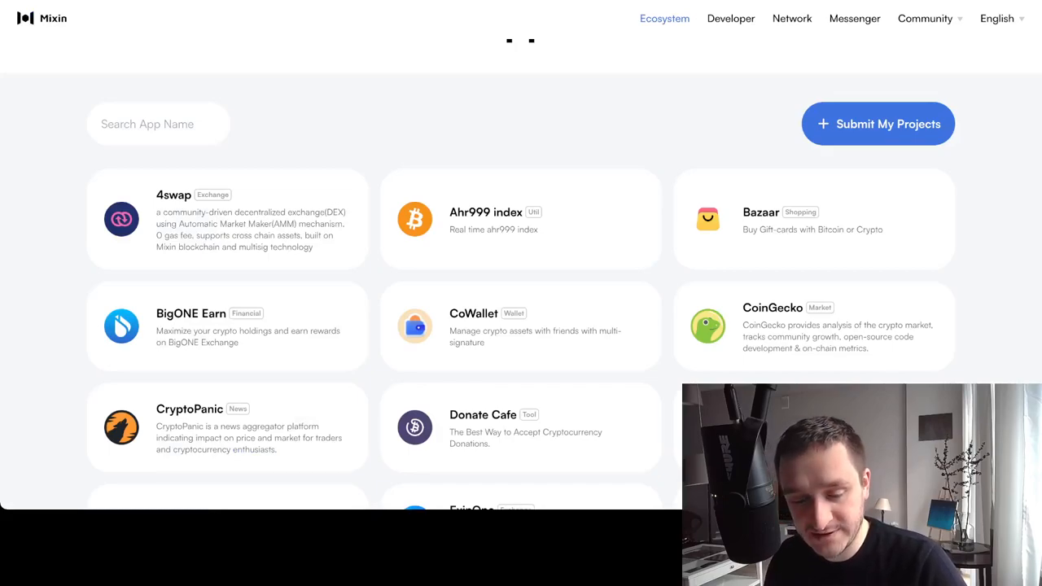
Scroll the ecosystem app cards past Mixin Bots, Mixin Shop and Ocean ONE down to the Pando apps.
{"action": "scroll", "scroll_direction": "down", "scroll_amount": 3}
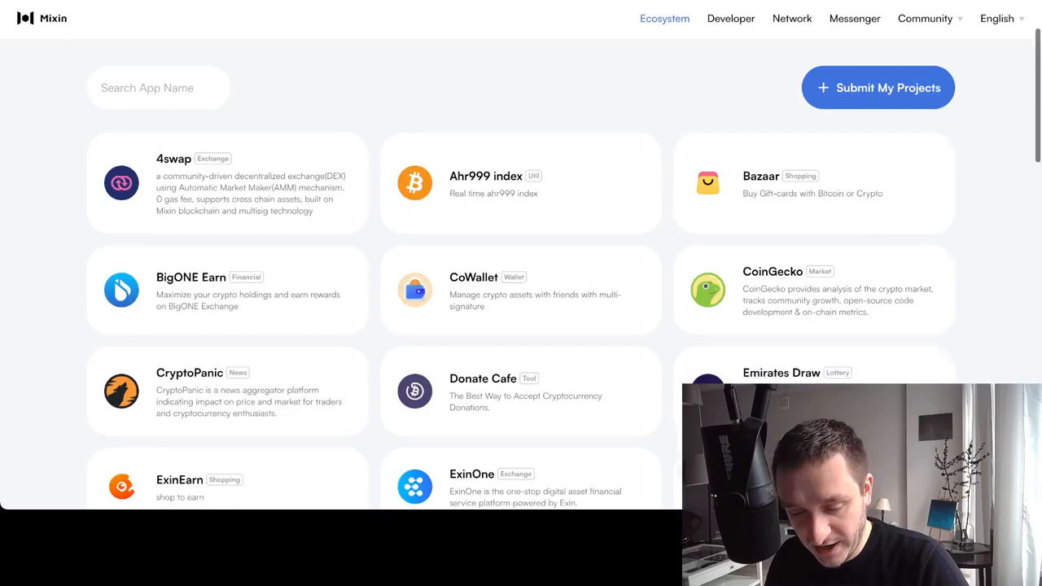
{"action": "scroll", "scroll_direction": "down", "scroll_amount": 3}
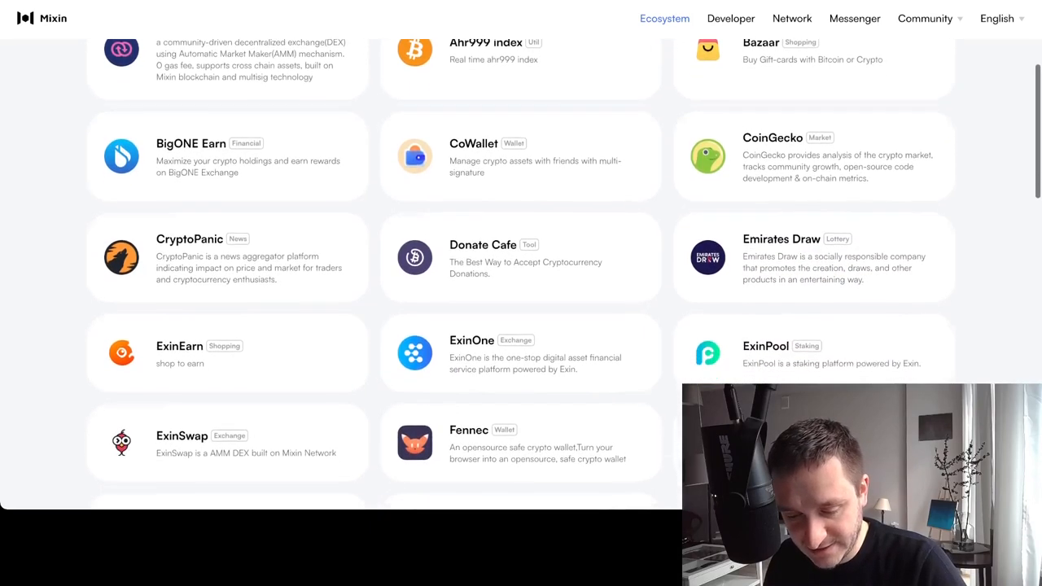
{"action": "scroll", "scroll_direction": "down", "scroll_amount": 3}
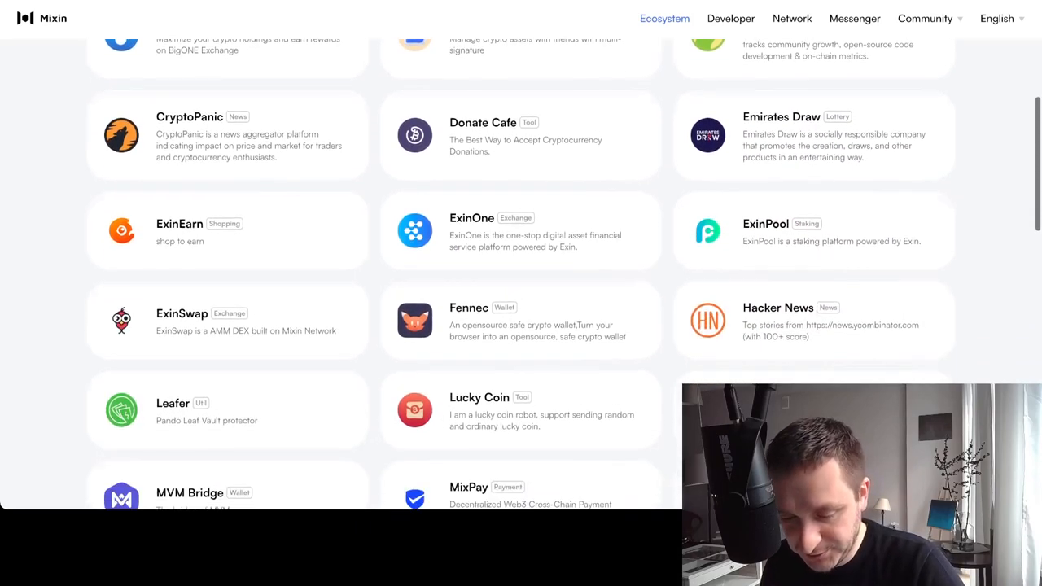
{"action": "scroll", "scroll_direction": "down", "scroll_amount": 3}
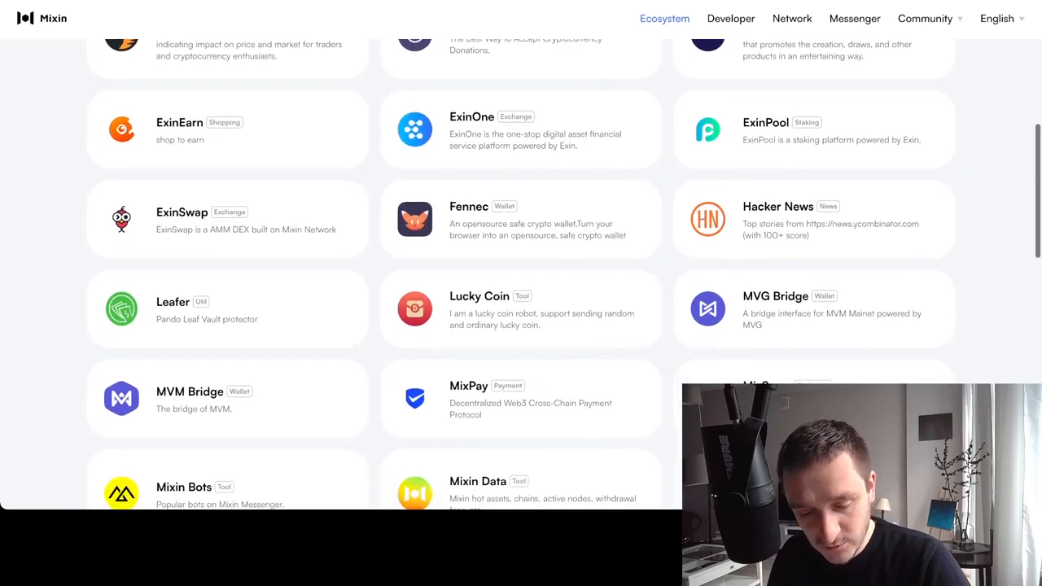
{"action": "scroll", "scroll_direction": "down", "scroll_amount": 3}
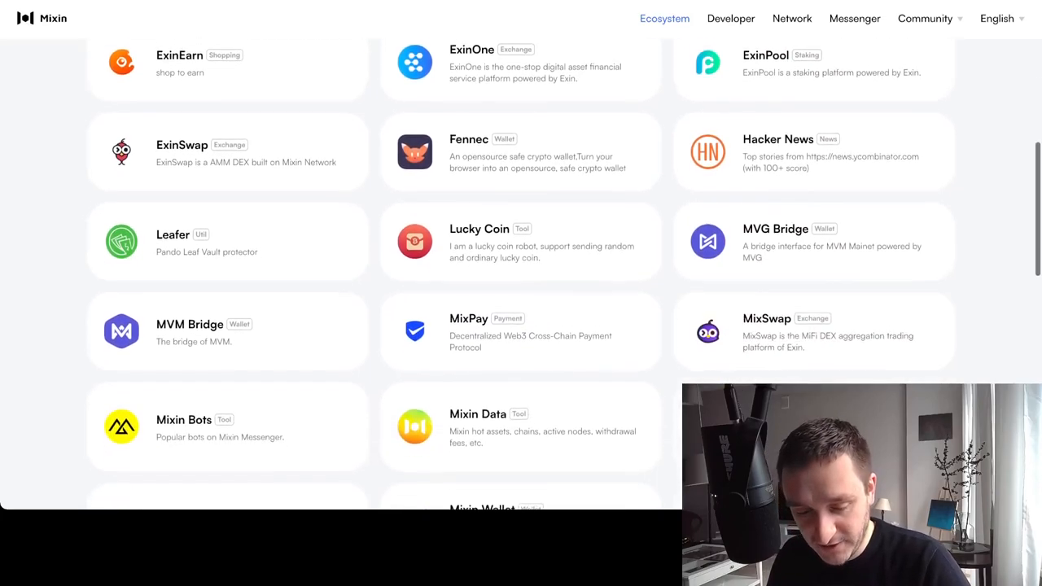
{"action": "scroll", "scroll_direction": "up", "scroll_amount": 3}
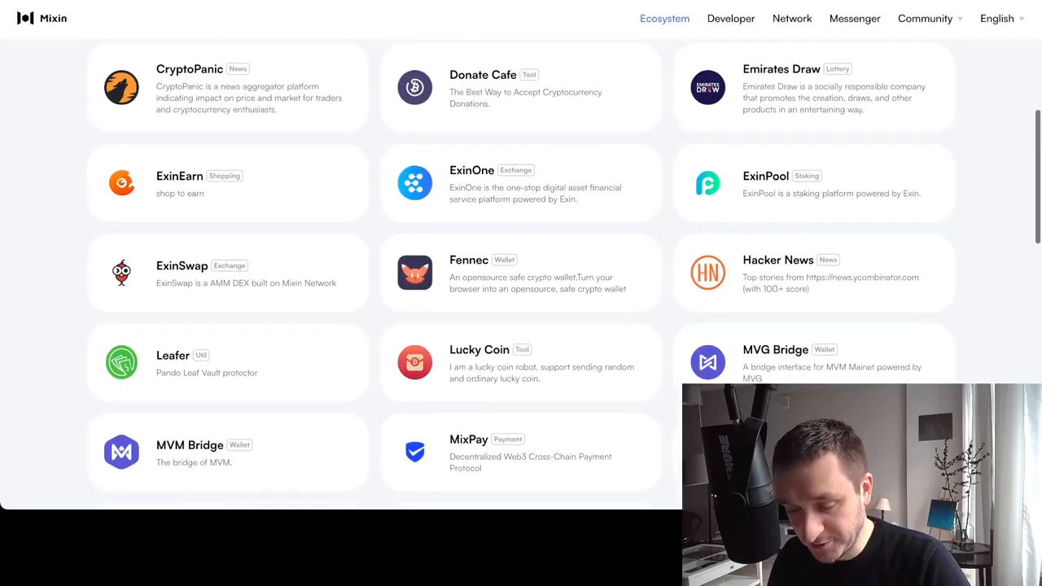
{"action": "scroll", "scroll_direction": "down", "scroll_amount": 3}
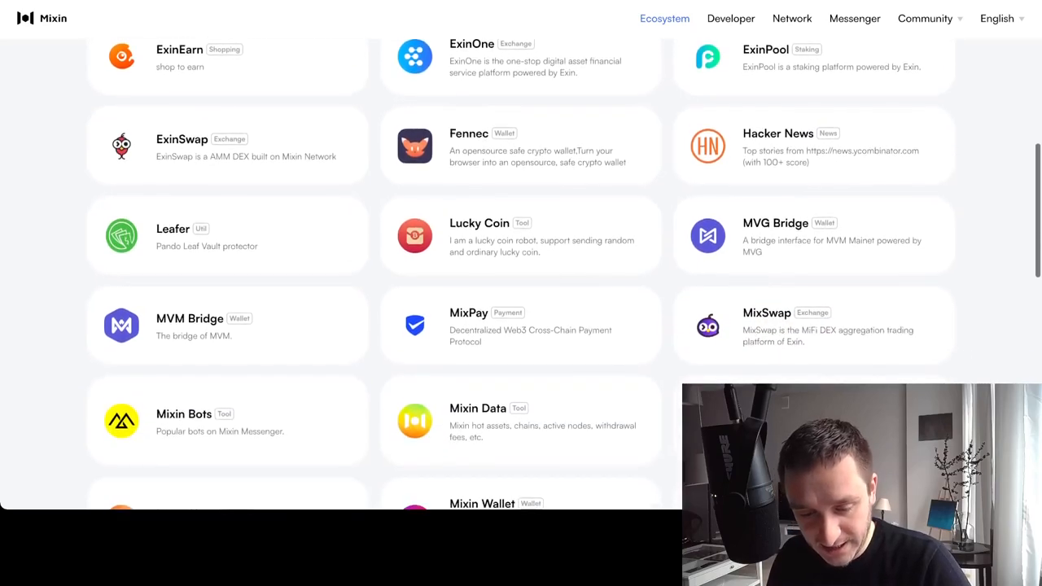
{"action": "scroll", "scroll_direction": "down", "scroll_amount": 3}
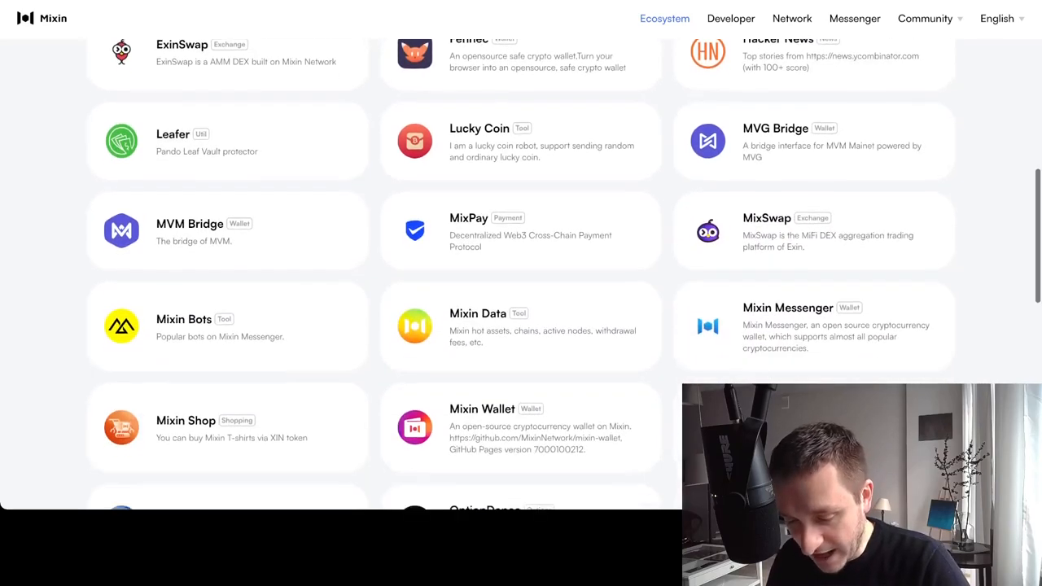
{"action": "scroll", "scroll_direction": "down", "scroll_amount": 3}
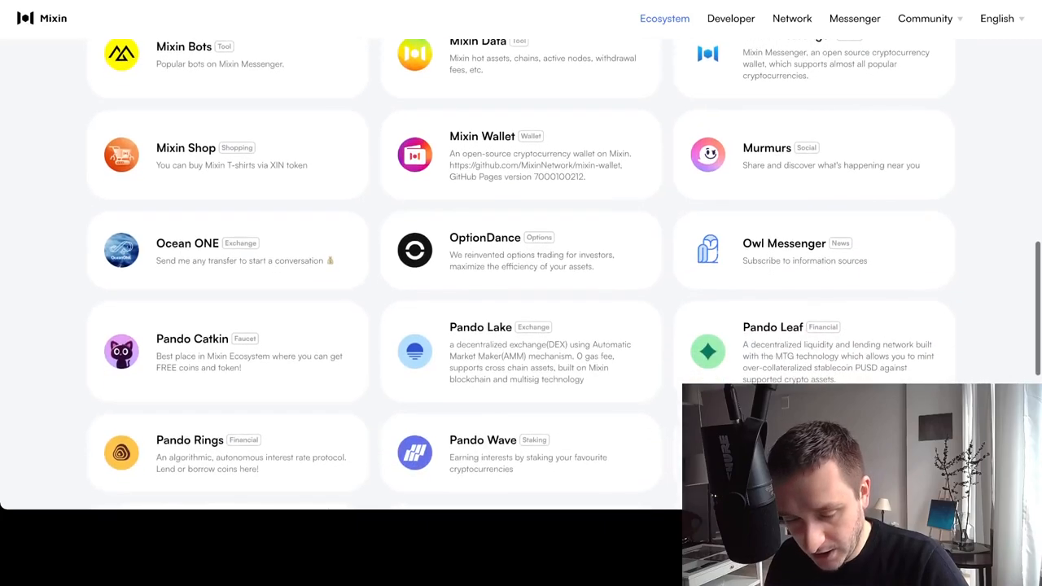
{"action": "scroll", "scroll_direction": "up", "scroll_amount": 3}
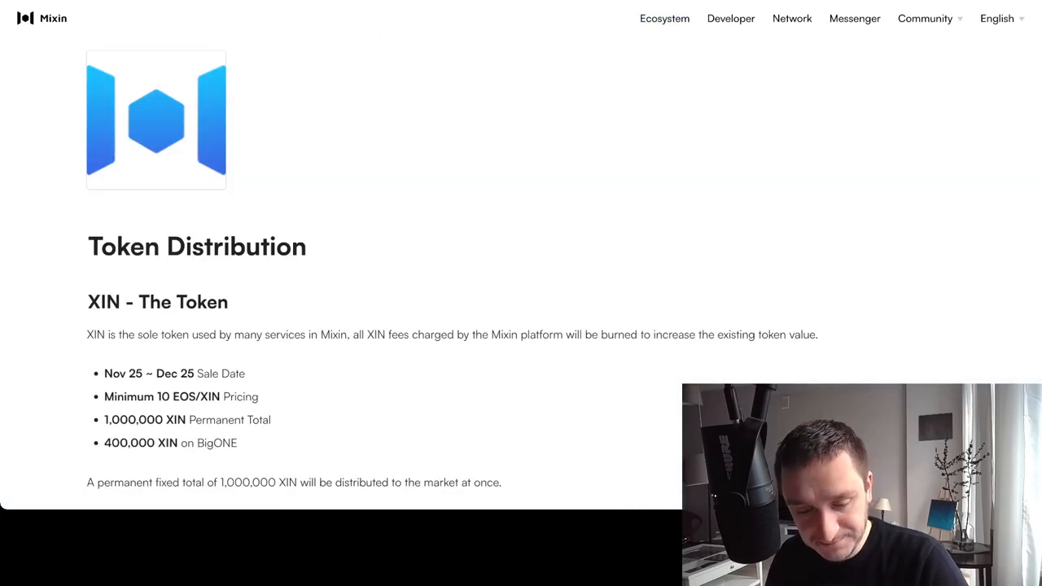
Read the XIN token distribution details down to the footer and select the copyright line.
{"action": "scroll", "scroll_direction": "down", "scroll_amount": 3}
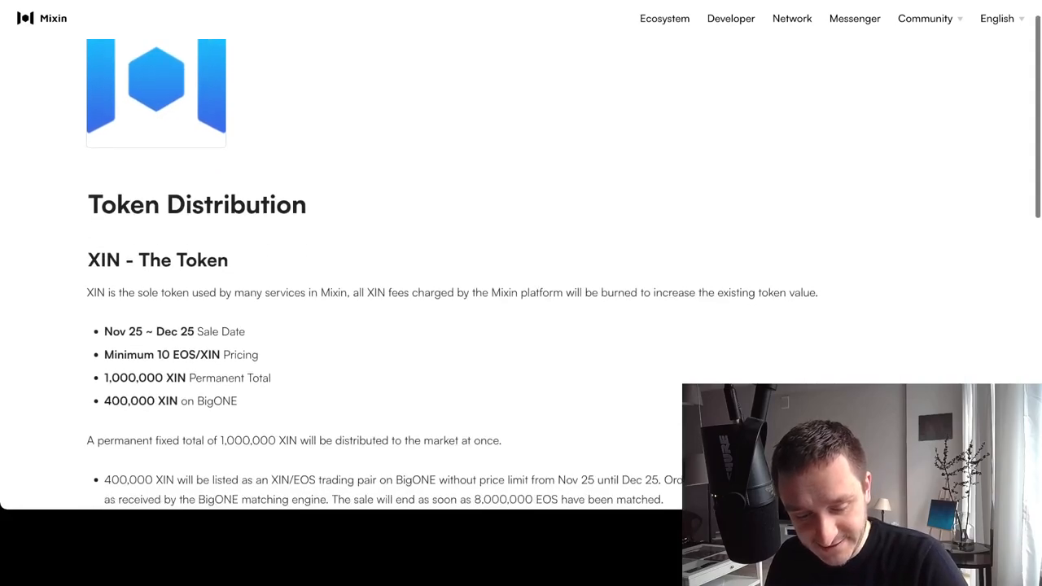
{"action": "scroll", "scroll_direction": "down", "scroll_amount": 3}
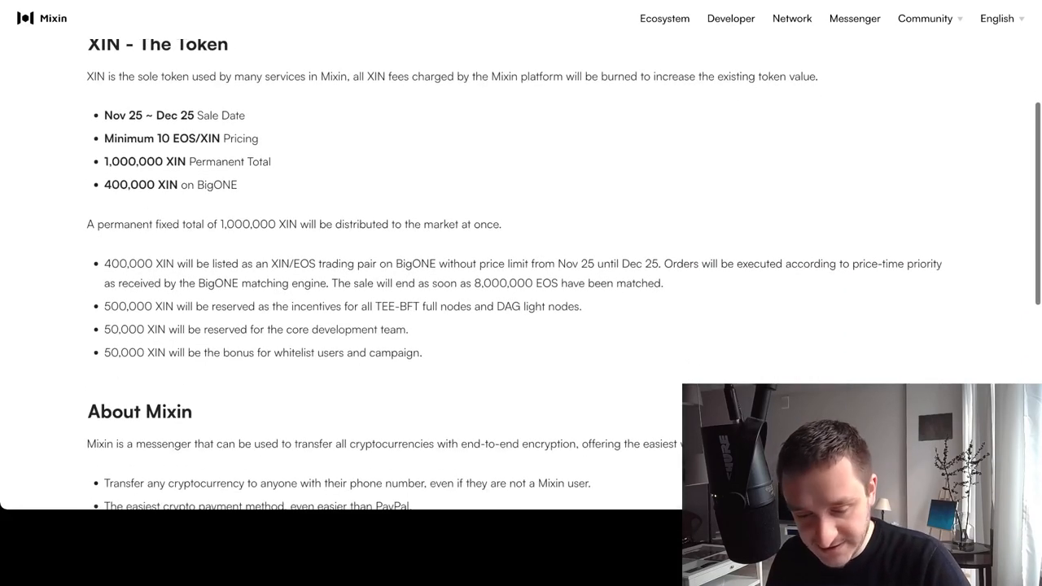
{"action": "scroll", "scroll_direction": "down", "scroll_amount": 3}
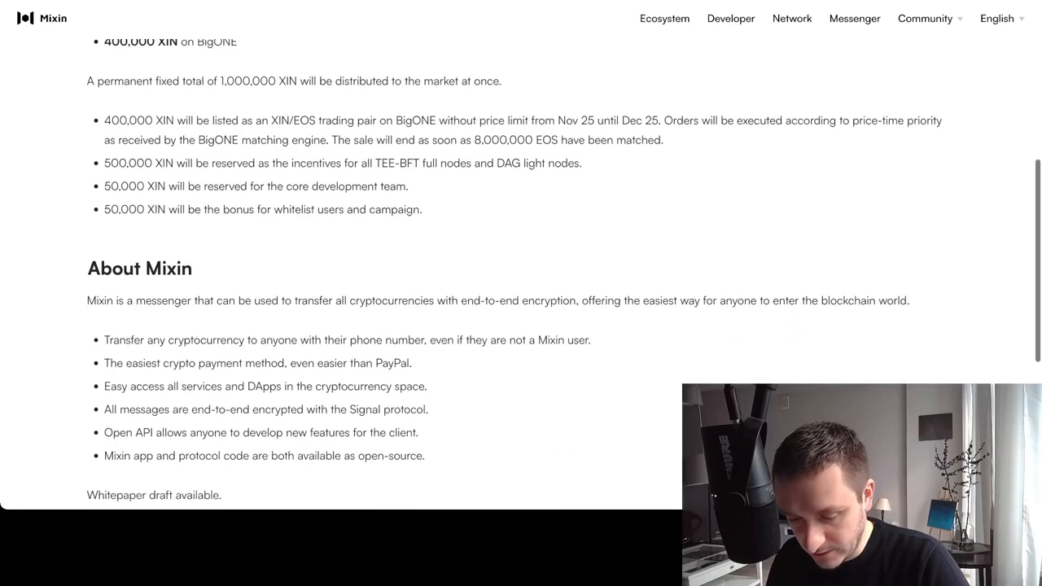
{"action": "scroll", "scroll_direction": "down", "scroll_amount": 3}
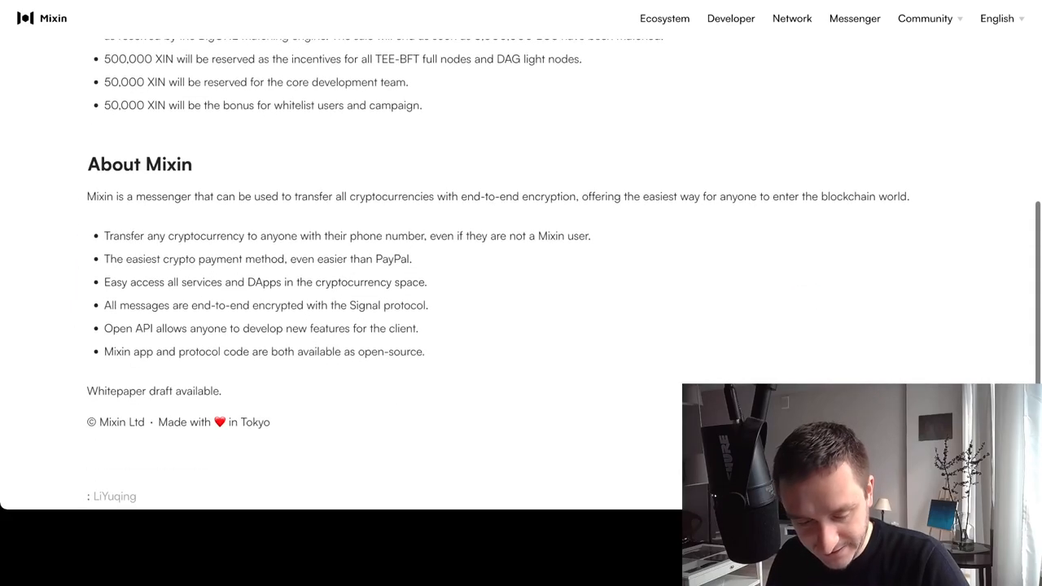
{"action": "triple_click", "coordinate": [179, 422]}
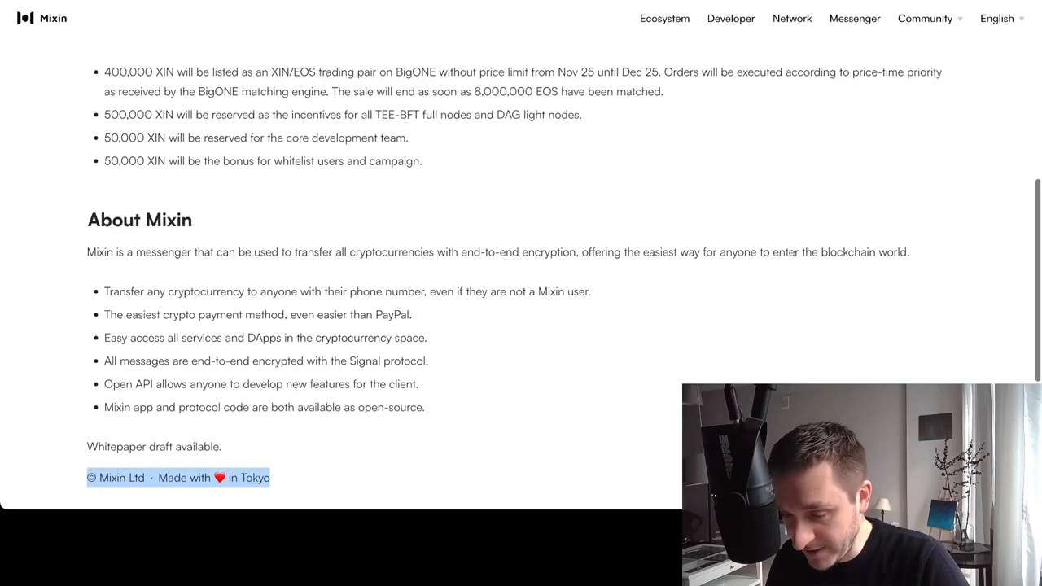
{"action": "scroll", "scroll_direction": "up", "scroll_amount": 3}
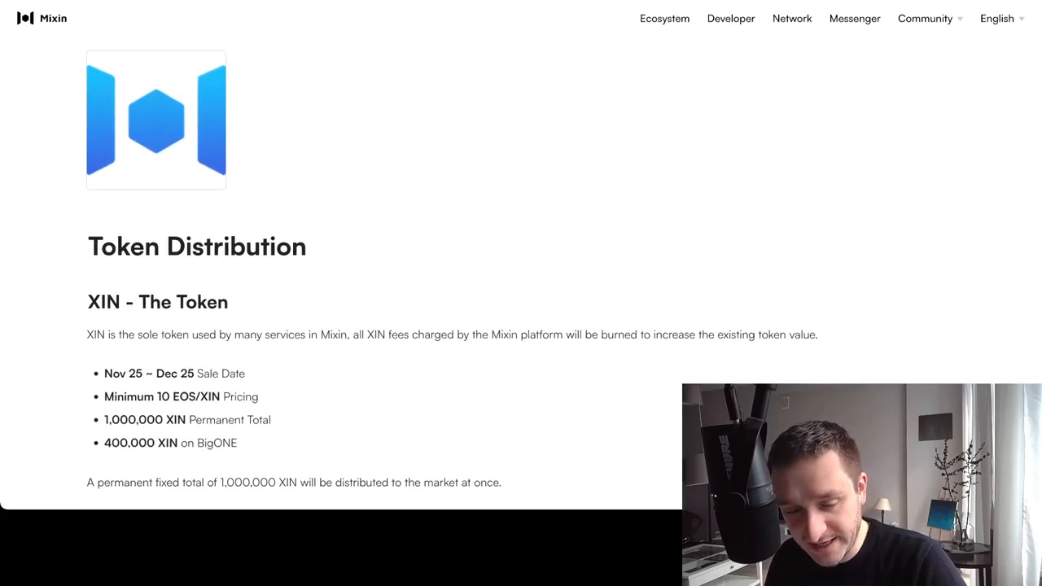
{"action": "scroll", "scroll_direction": "down", "scroll_amount": 3}
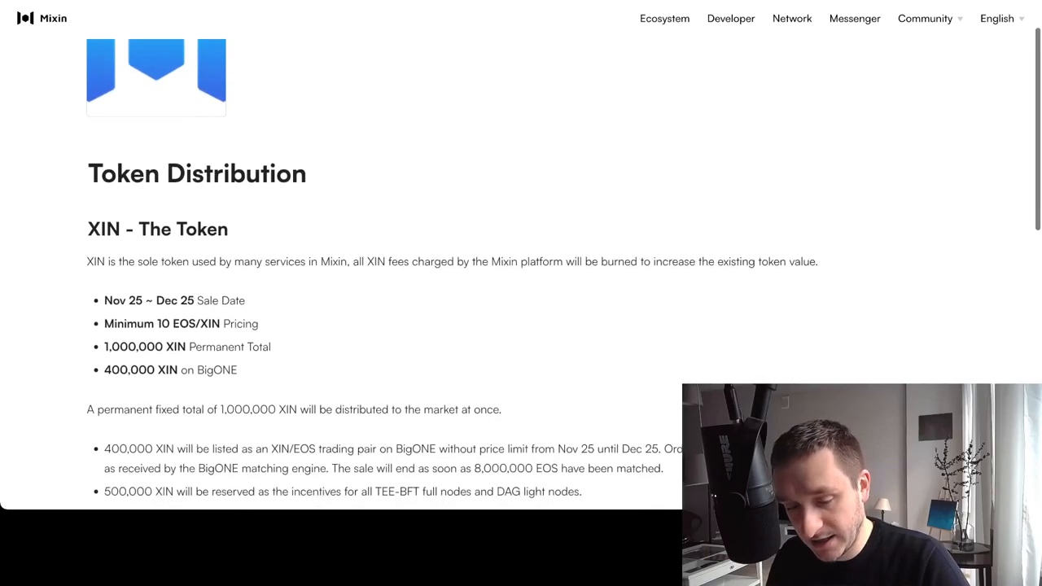
{"action": "scroll", "scroll_direction": "down", "scroll_amount": 3}
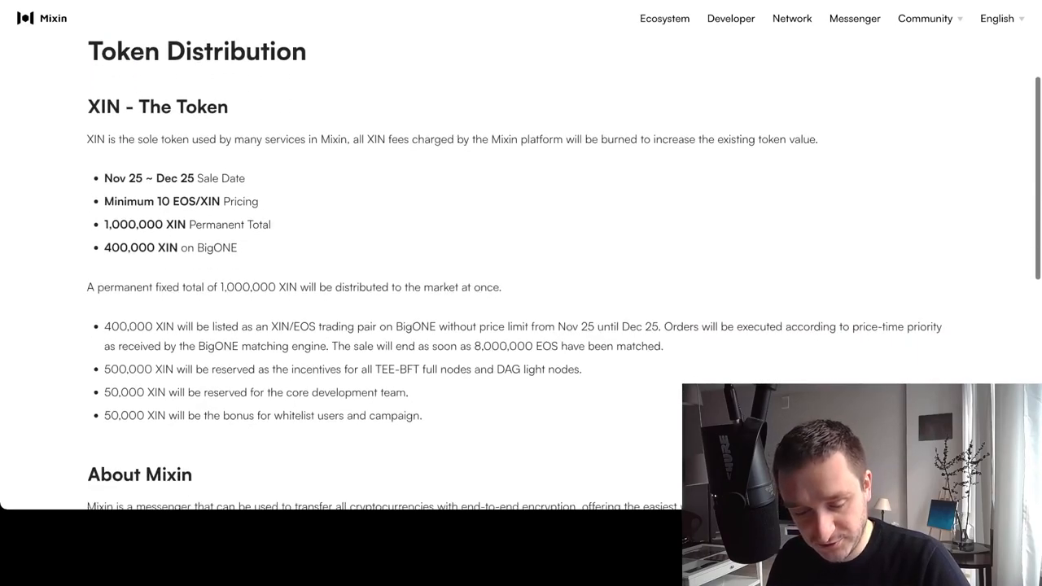
{"action": "scroll", "scroll_direction": "up", "scroll_amount": 3}
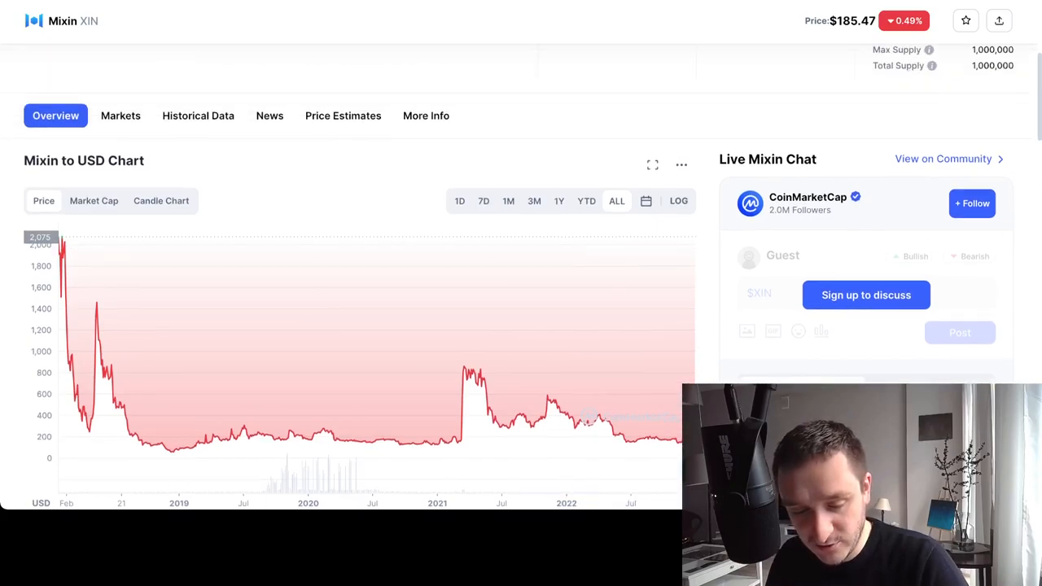
Inspect the XIN to USD price chart, then open the official mixin.one site from the token page.
{"action": "scroll", "scroll_direction": "up", "scroll_amount": 3}
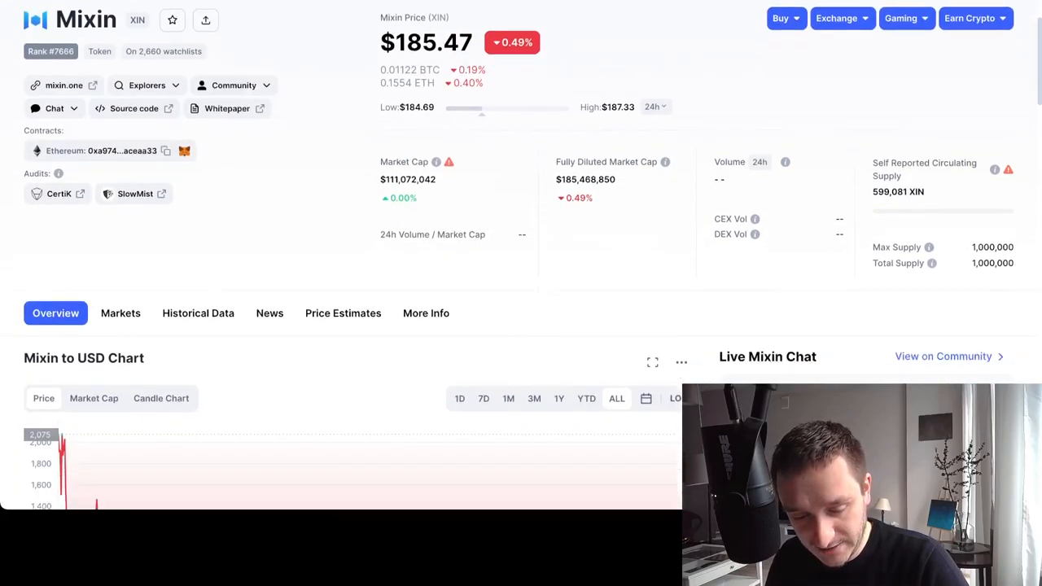
{"action": "scroll", "scroll_direction": "down", "scroll_amount": 3}
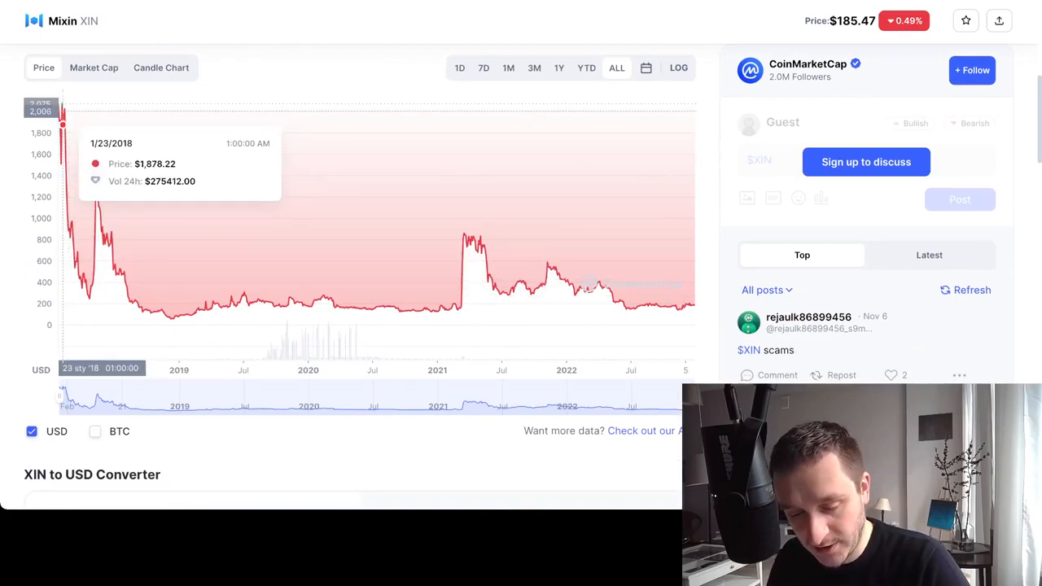
{"action": "mouse_move", "coordinate": [175, 316]}
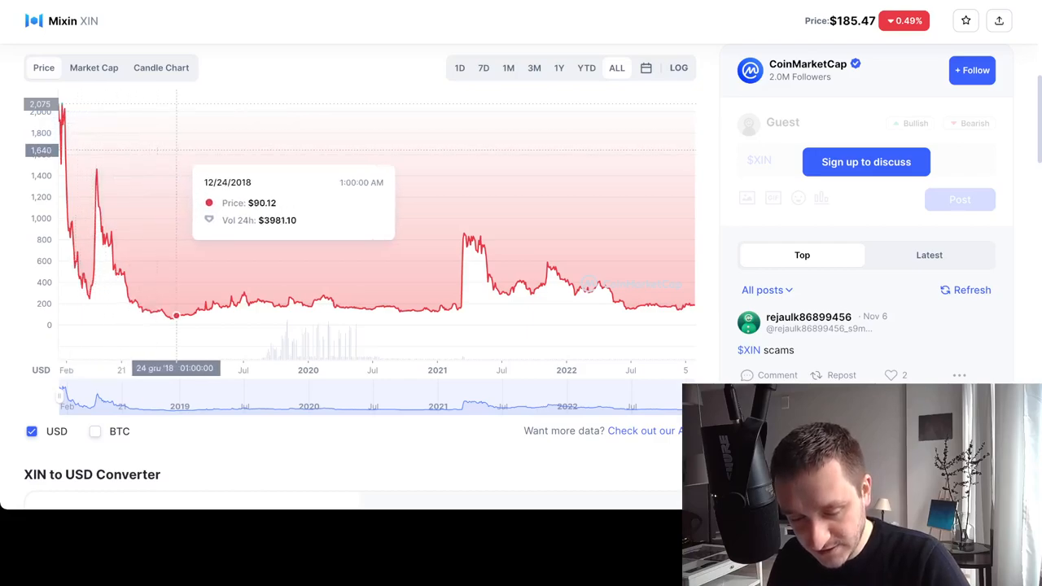
{"action": "mouse_move", "coordinate": [277, 307]}
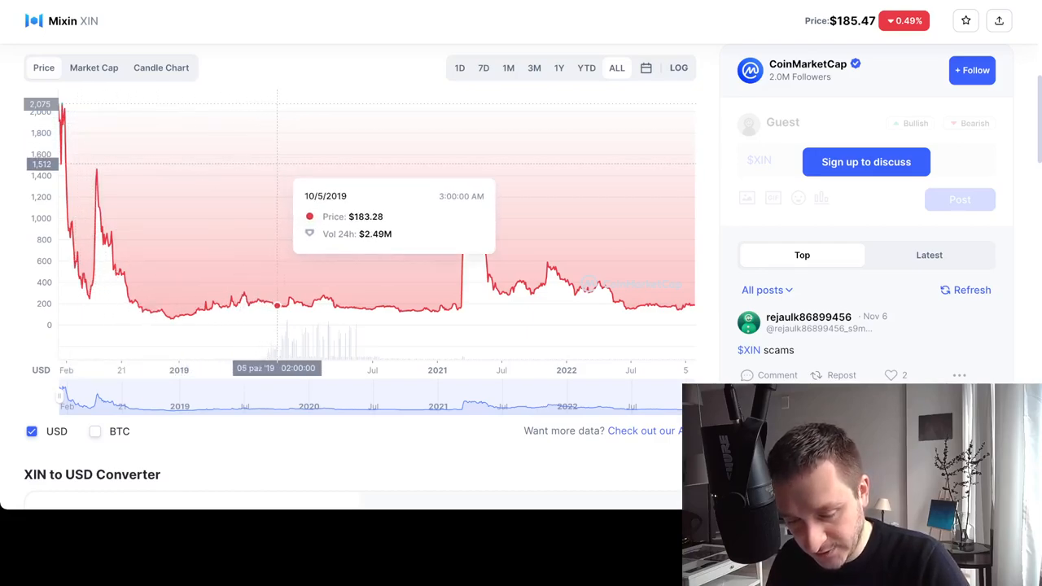
{"action": "mouse_move", "coordinate": [462, 238]}
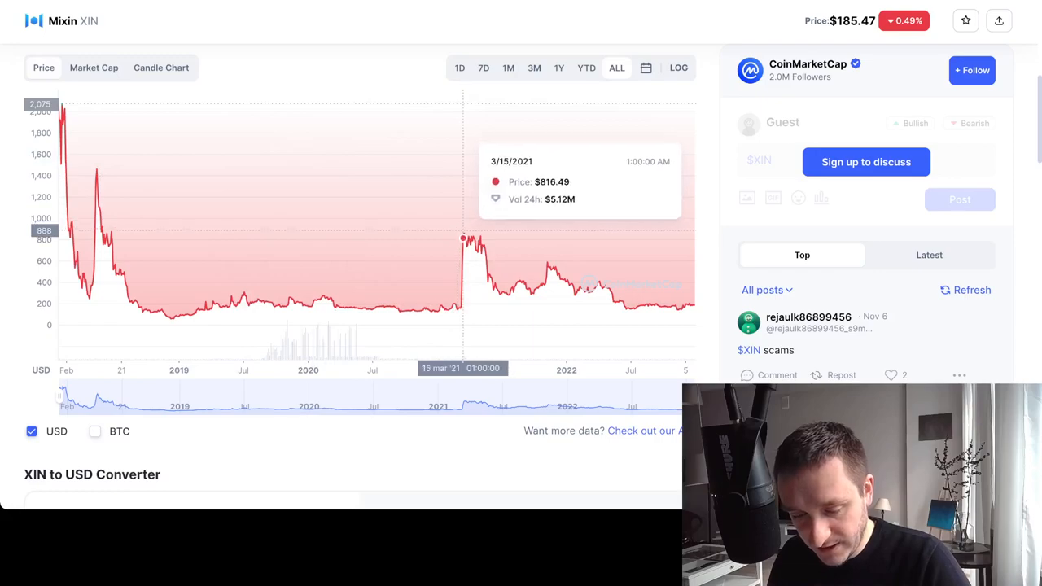
{"action": "mouse_move", "coordinate": [470, 238]}
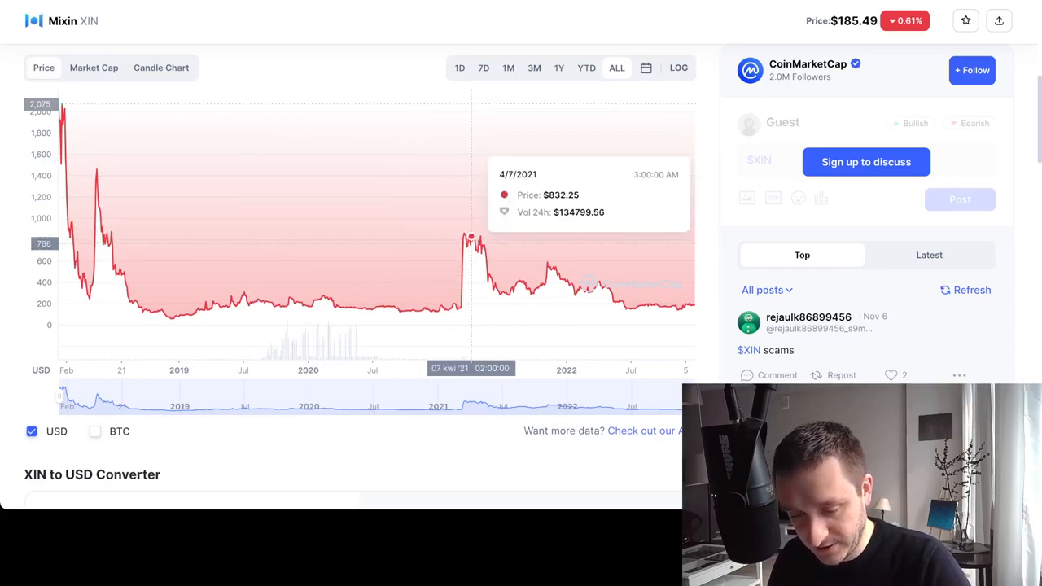
{"action": "mouse_move", "coordinate": [469, 241]}
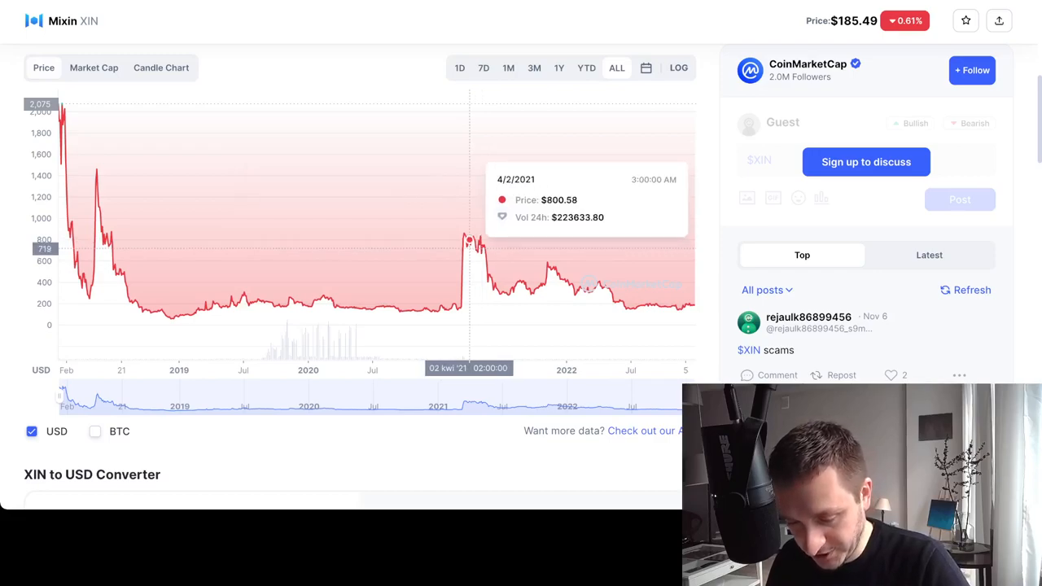
{"action": "mouse_move", "coordinate": [622, 301]}
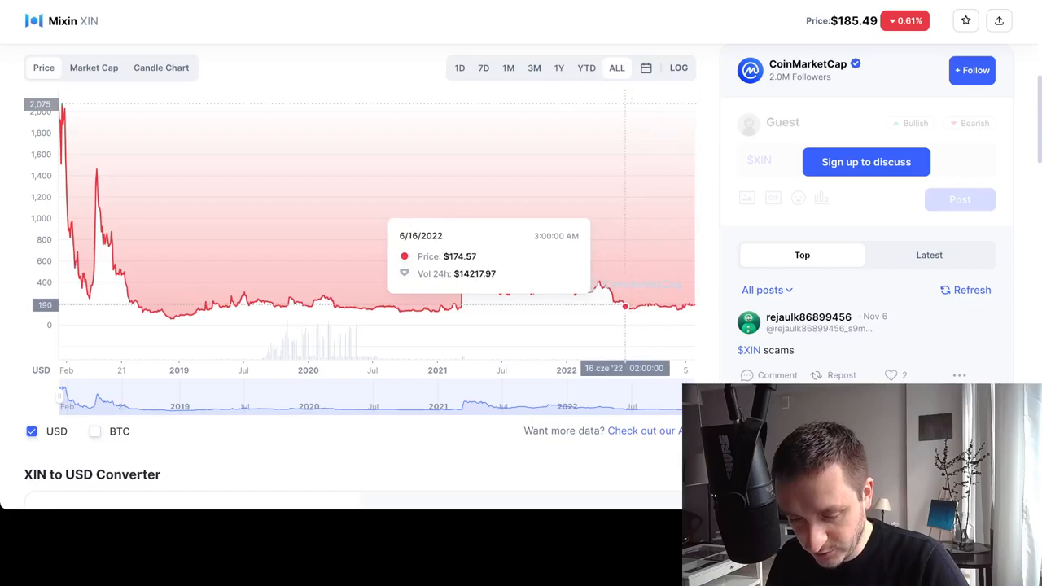
{"action": "scroll", "scroll_direction": "down", "scroll_amount": 3}
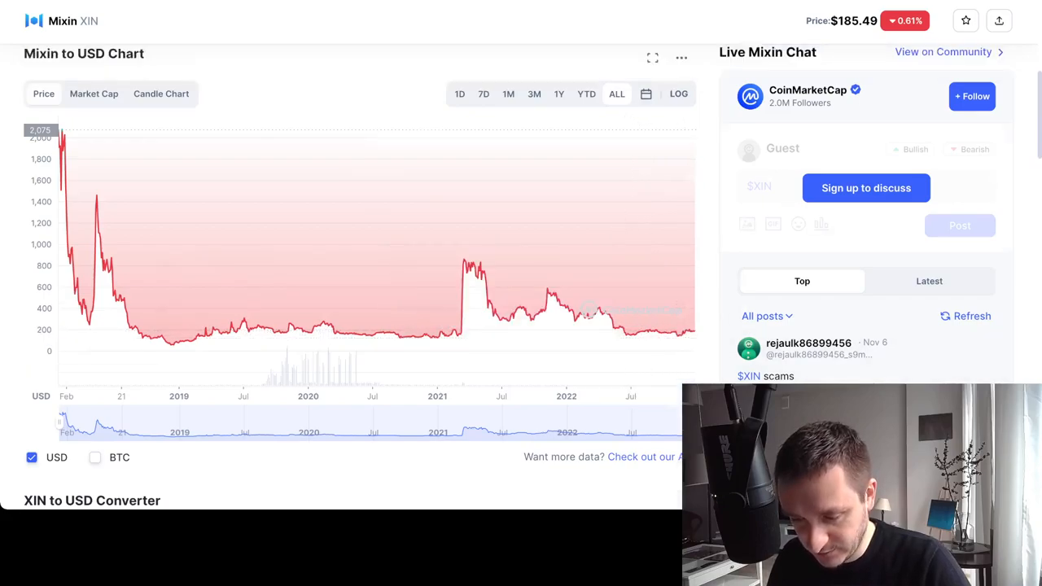
{"action": "scroll", "scroll_direction": "up", "scroll_amount": 3}
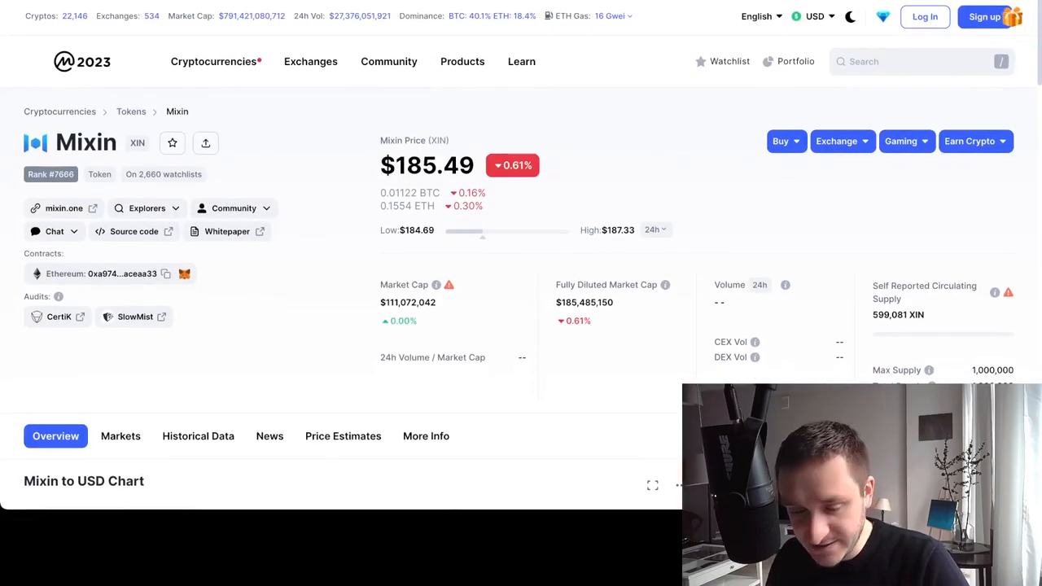
{"action": "left_click", "coordinate": [64, 209]}
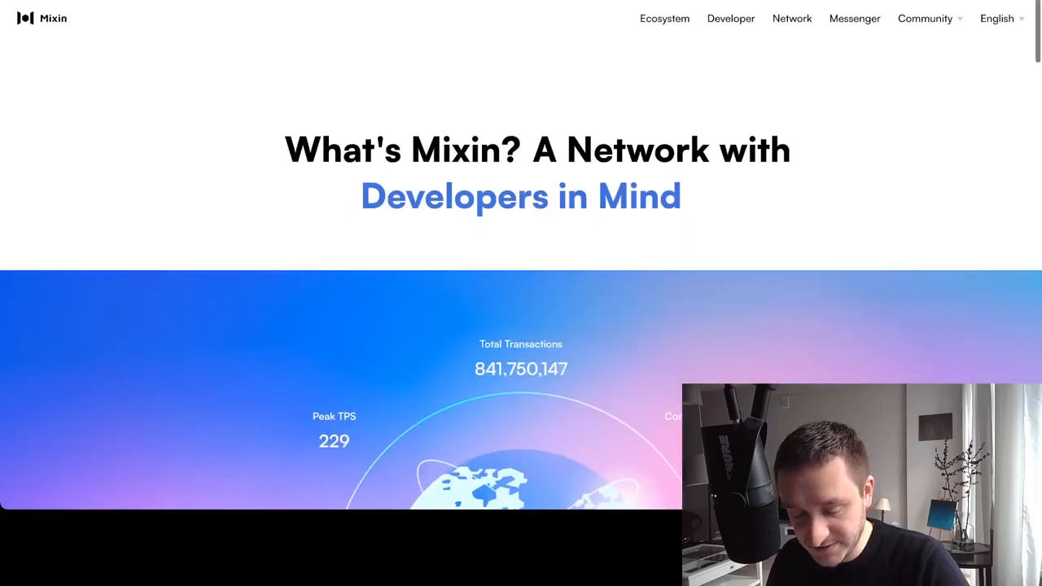
{"action": "scroll", "scroll_direction": "down", "scroll_amount": 3}
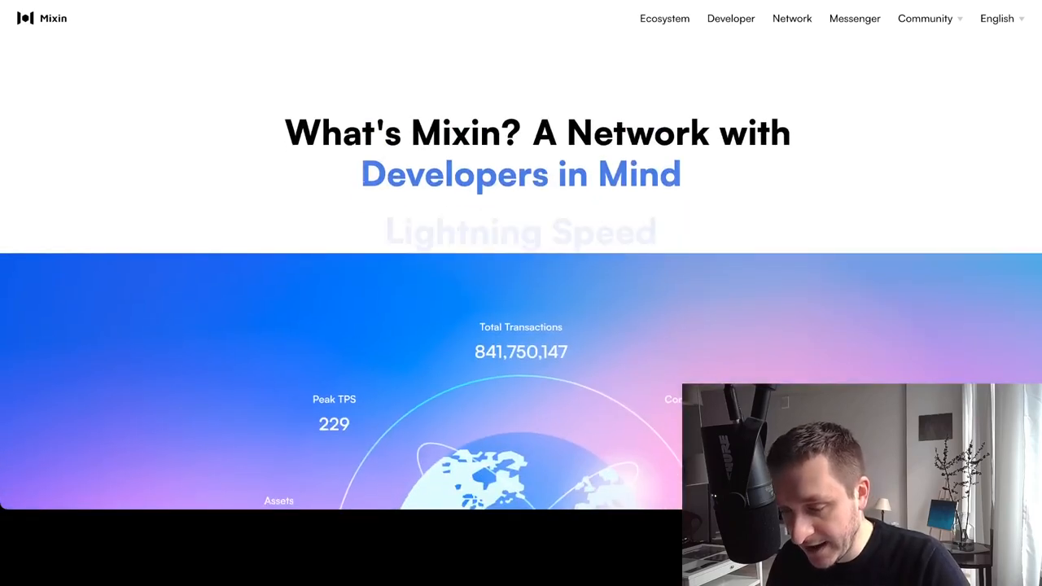